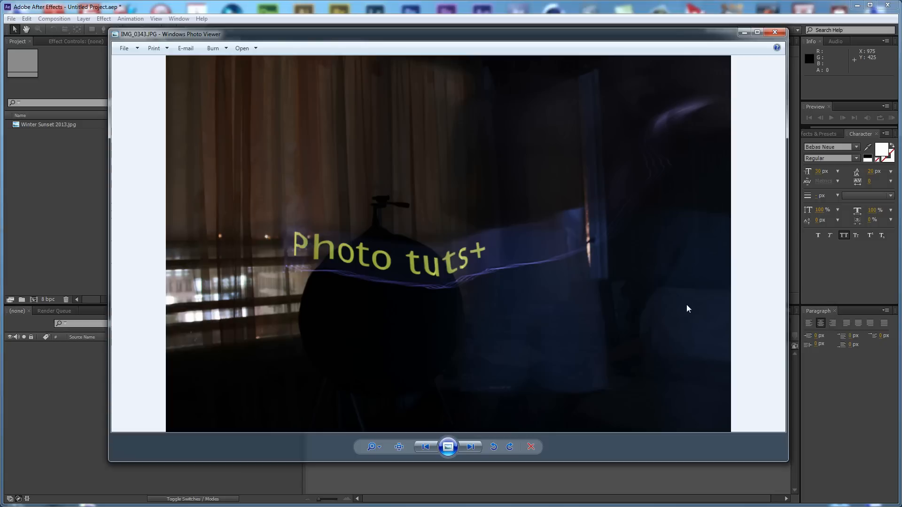
{"action": "mouse_move", "coordinate": [512, 236]}
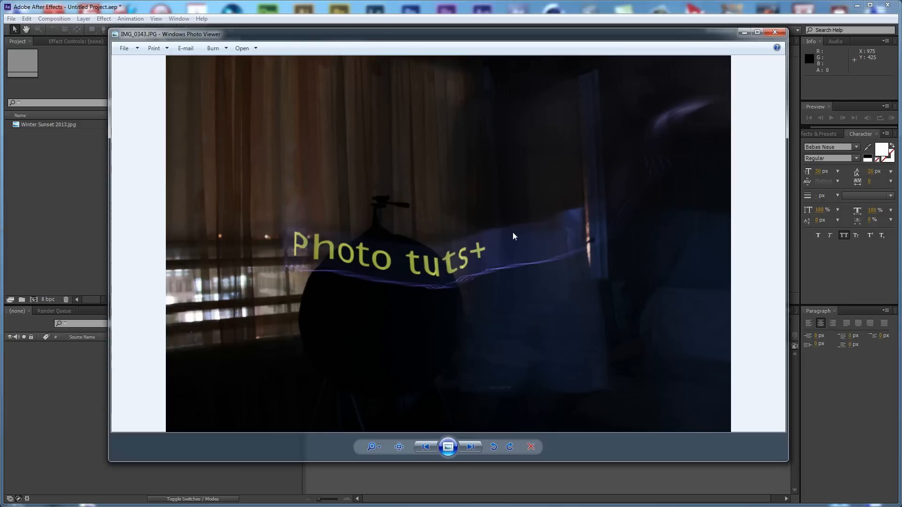
{"action": "mouse_move", "coordinate": [396, 310]}
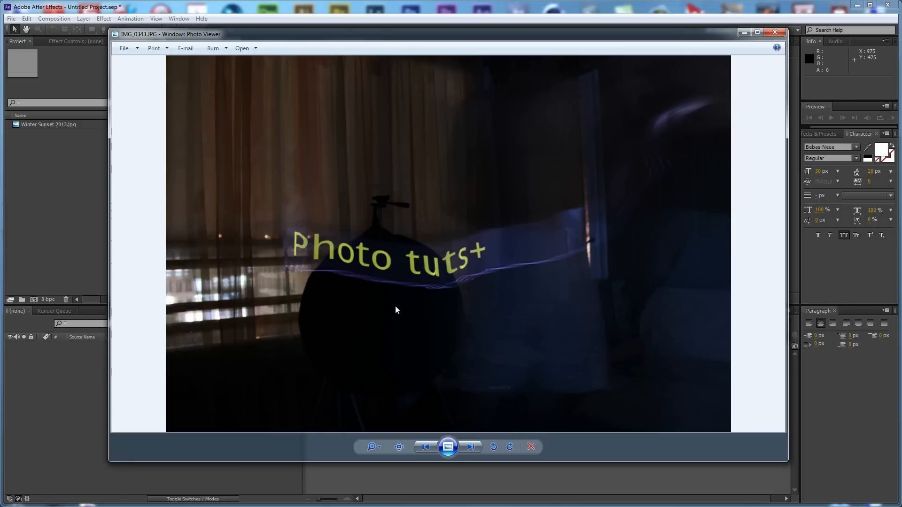
{"action": "mouse_move", "coordinate": [425, 316]}
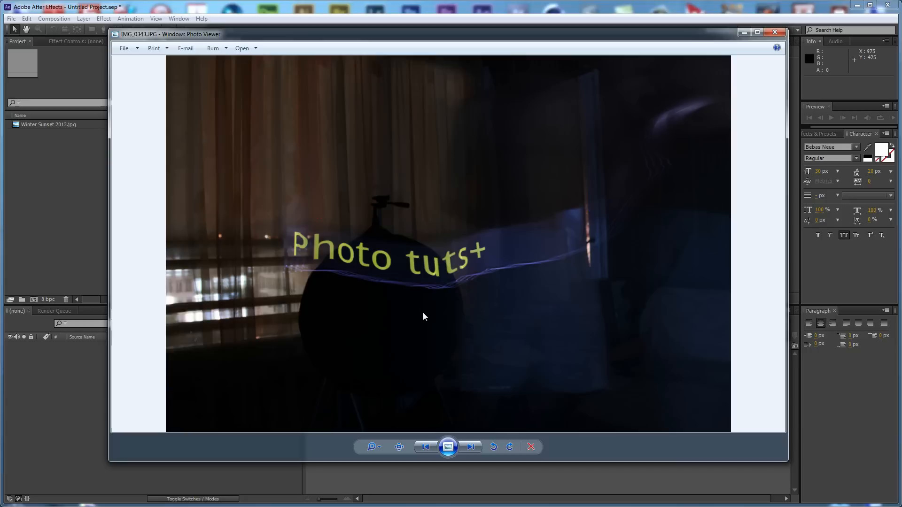
{"action": "mouse_move", "coordinate": [569, 262]}
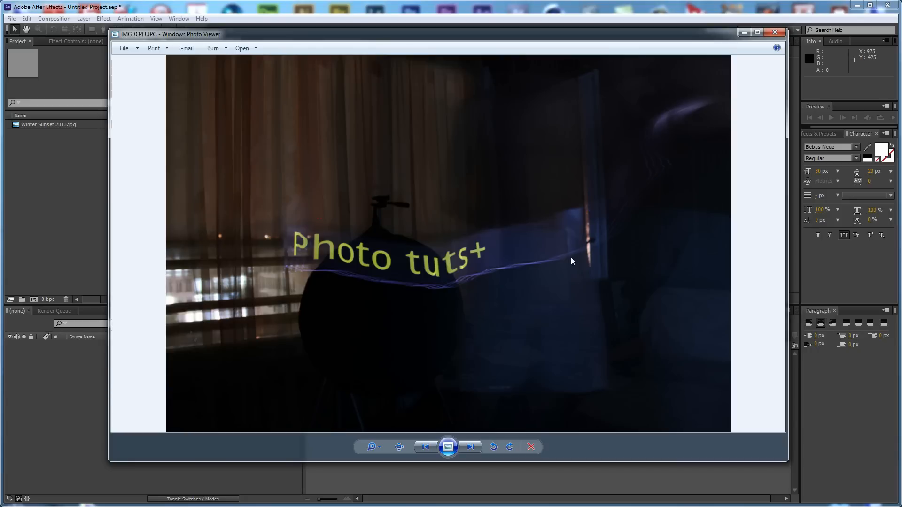
{"action": "mouse_move", "coordinate": [492, 280]}
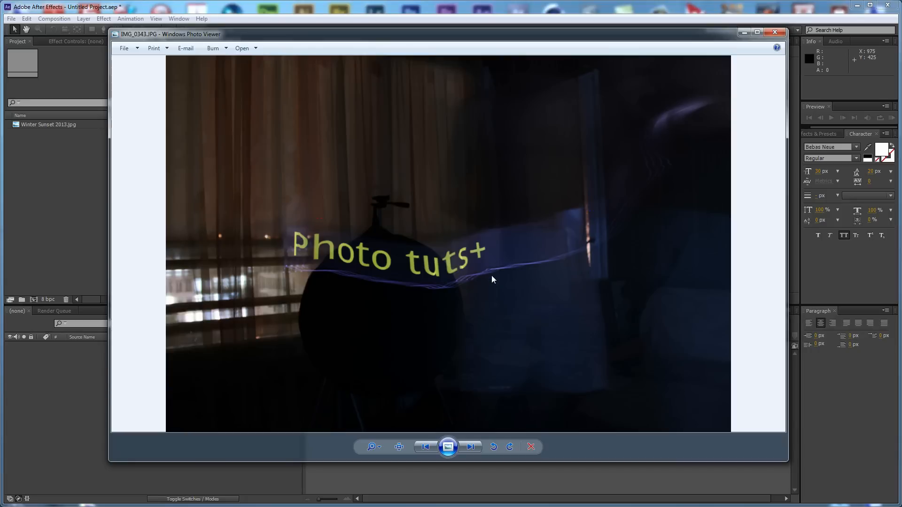
{"action": "mouse_move", "coordinate": [484, 284]}
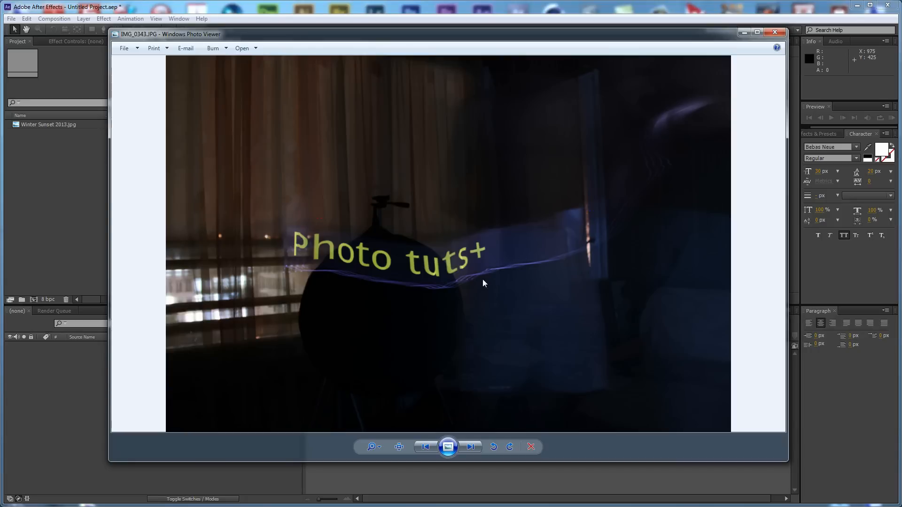
{"action": "mouse_move", "coordinate": [510, 293]}
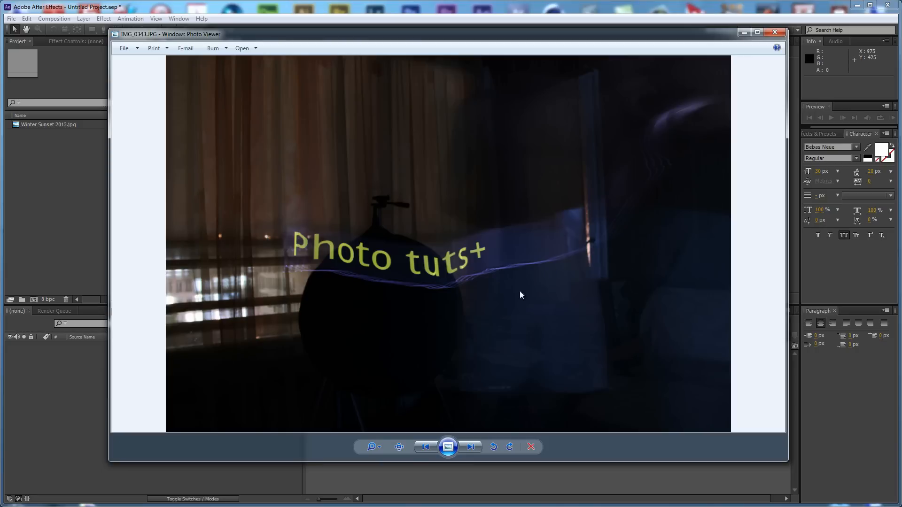
{"action": "mouse_move", "coordinate": [591, 306]}
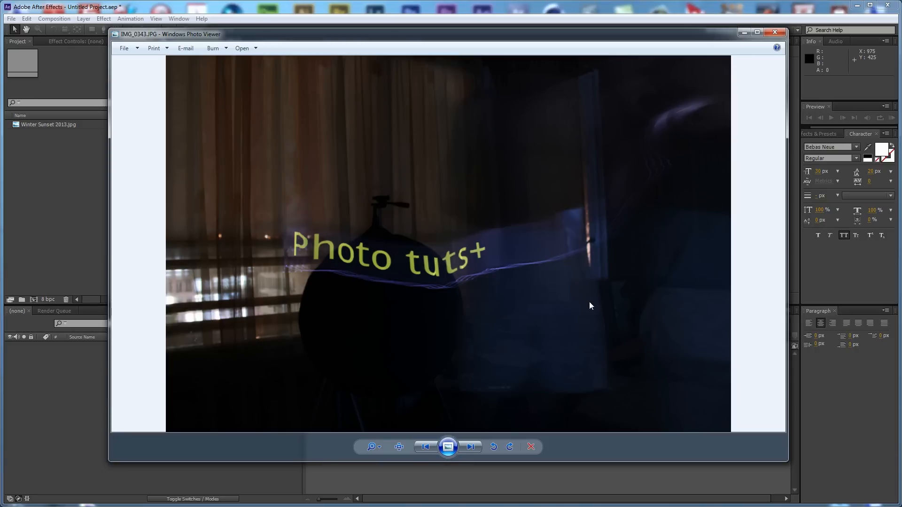
{"action": "mouse_move", "coordinate": [287, 303]}
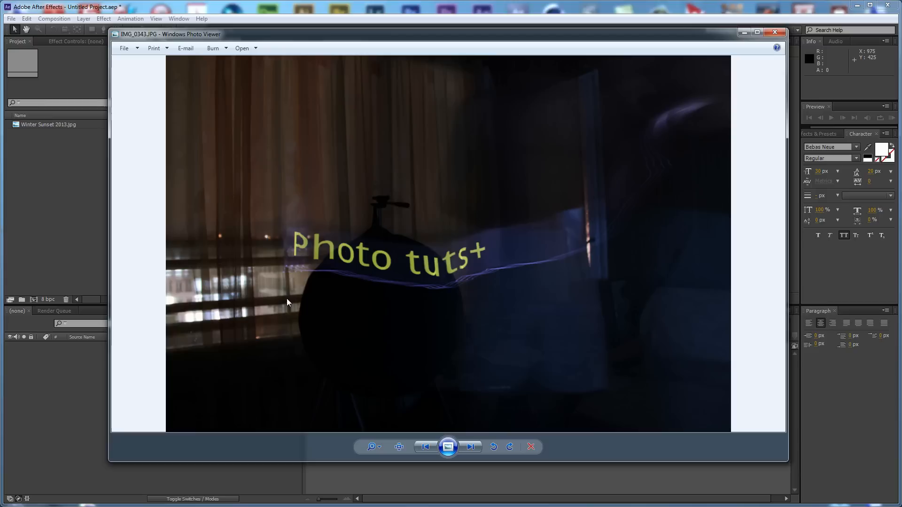
{"action": "mouse_move", "coordinate": [517, 348]}
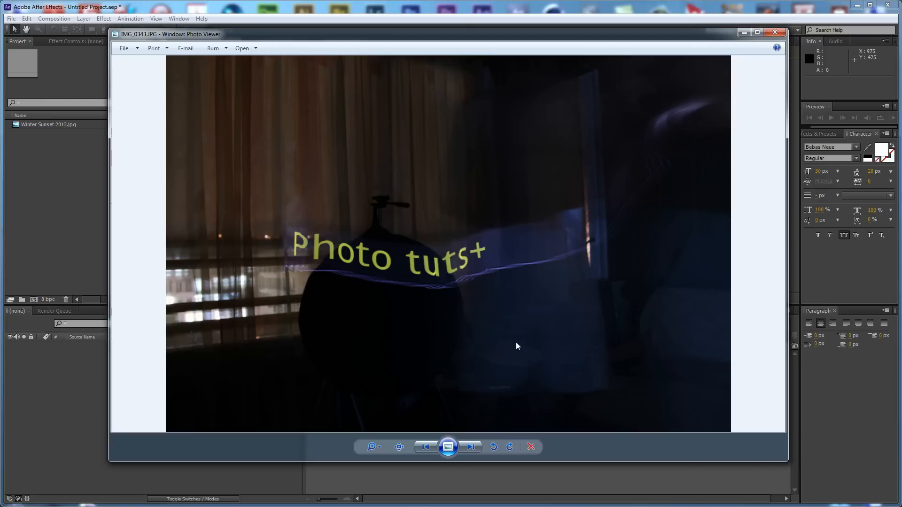
{"action": "mouse_move", "coordinate": [524, 343]}
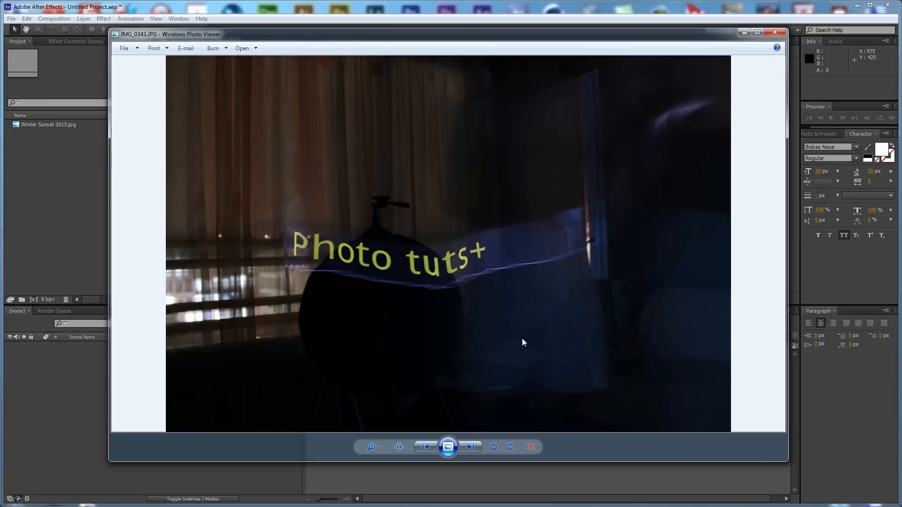
{"action": "mouse_move", "coordinate": [331, 270]}
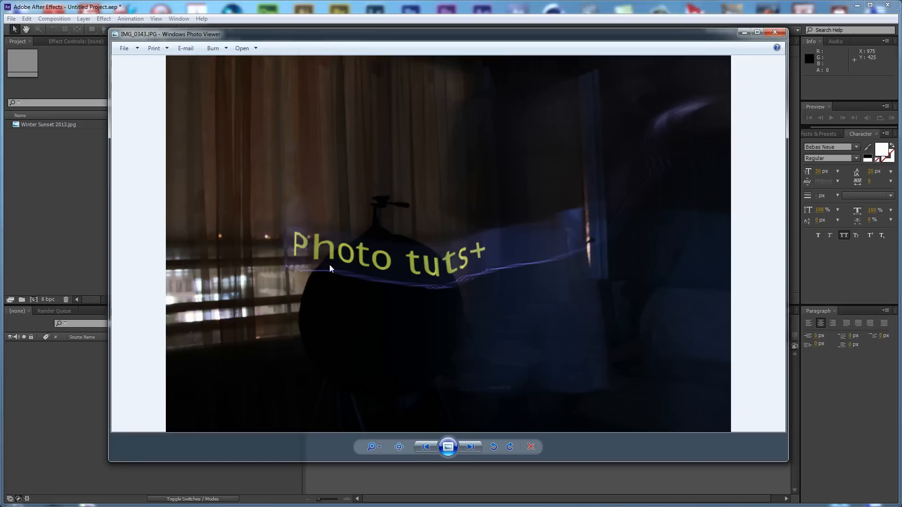
{"action": "mouse_move", "coordinate": [517, 285]}
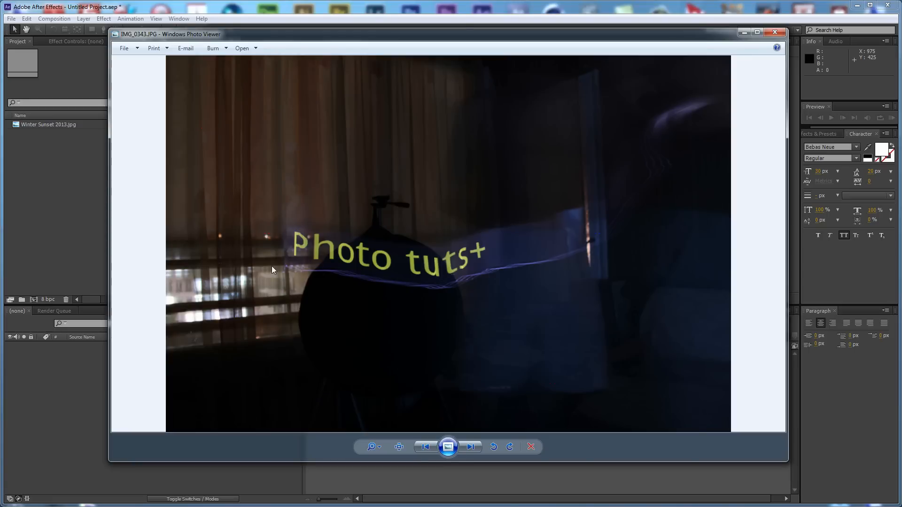
{"action": "mouse_move", "coordinate": [558, 304]}
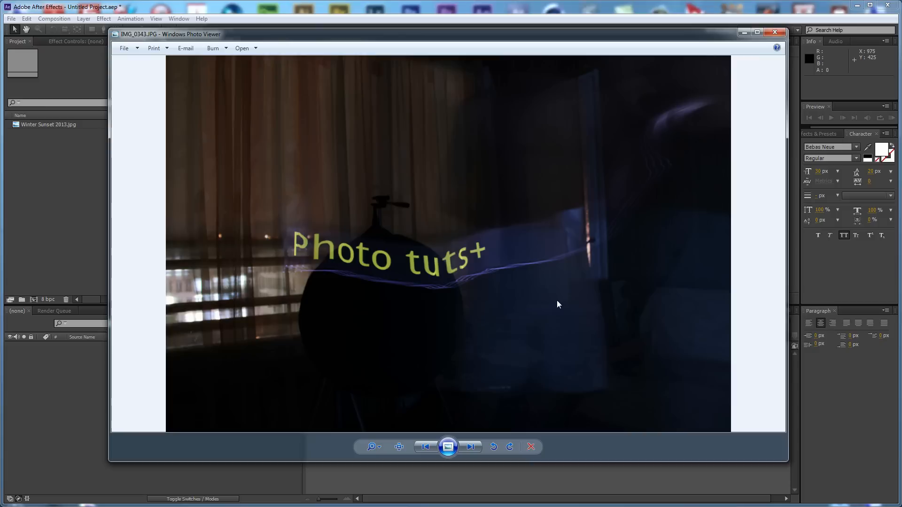
{"action": "mouse_move", "coordinate": [478, 266]}
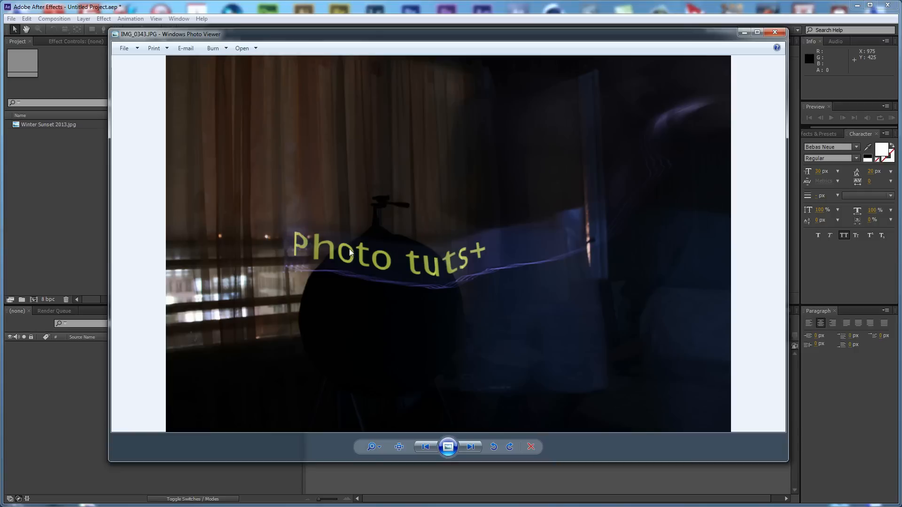
{"action": "mouse_move", "coordinate": [596, 349]}
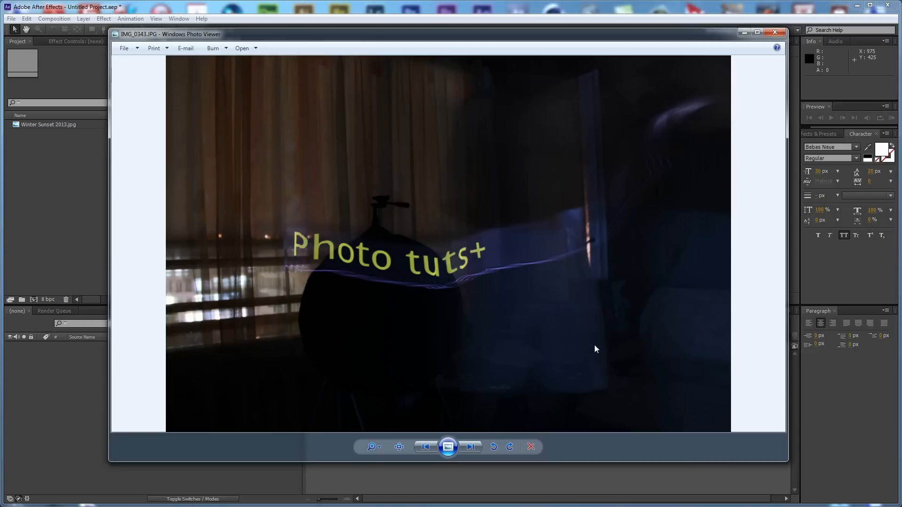
{"action": "mouse_move", "coordinate": [508, 159]}
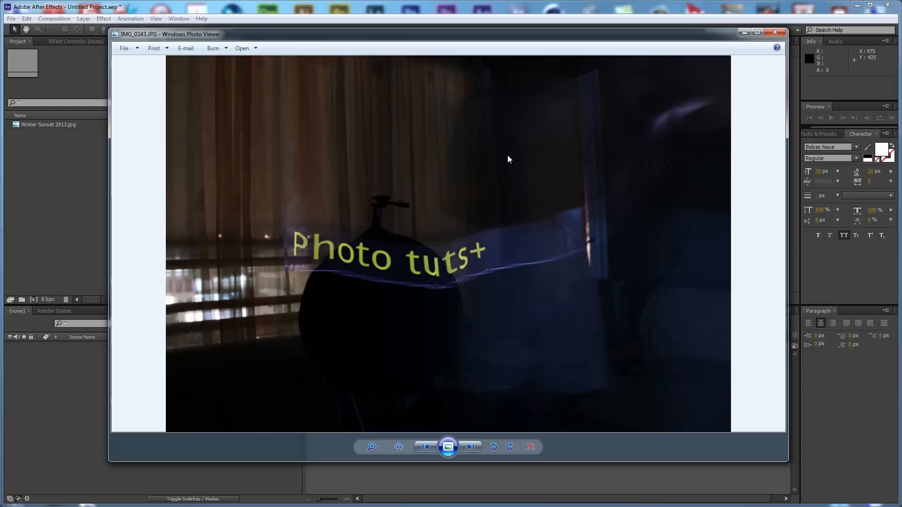
{"action": "mouse_move", "coordinate": [281, 262]}
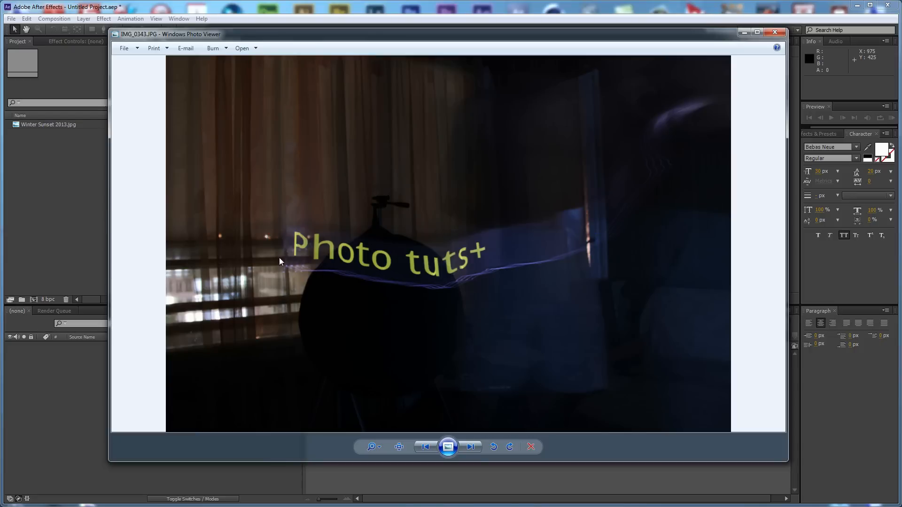
{"action": "mouse_move", "coordinate": [558, 237]}
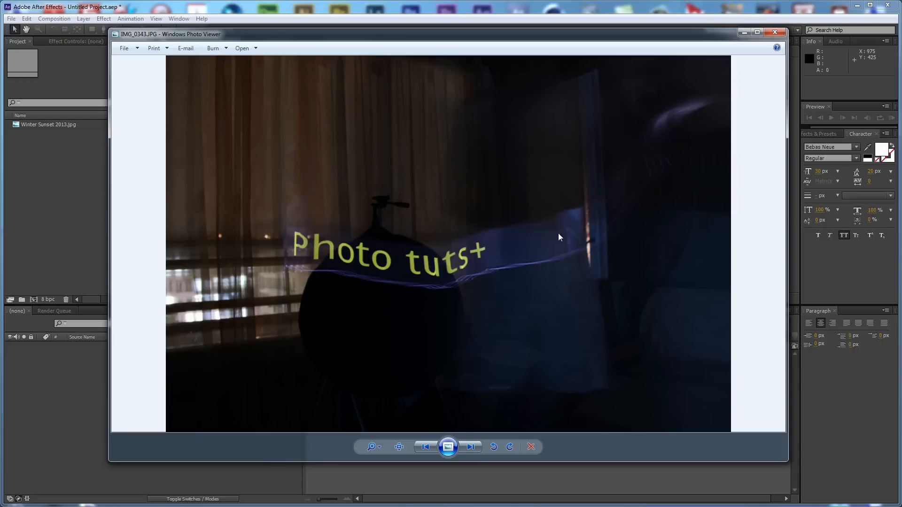
{"action": "mouse_move", "coordinate": [304, 282]}
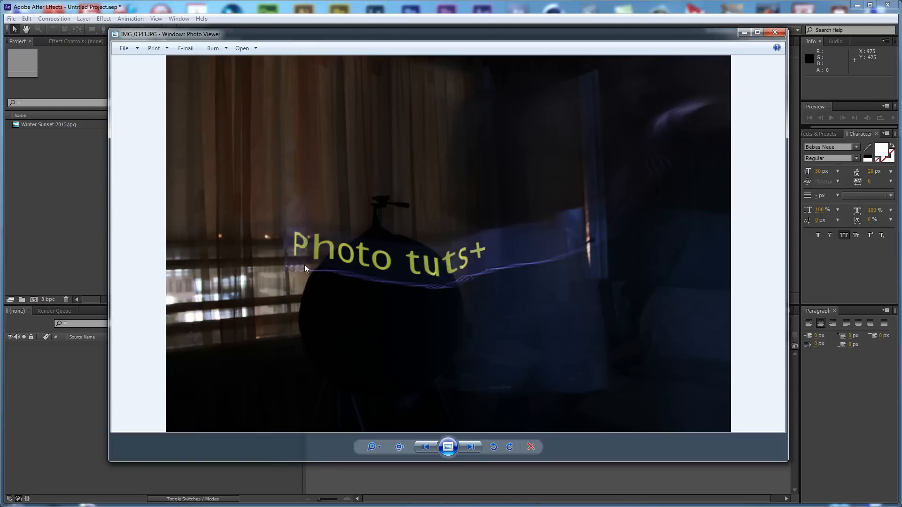
{"action": "mouse_move", "coordinate": [498, 279]}
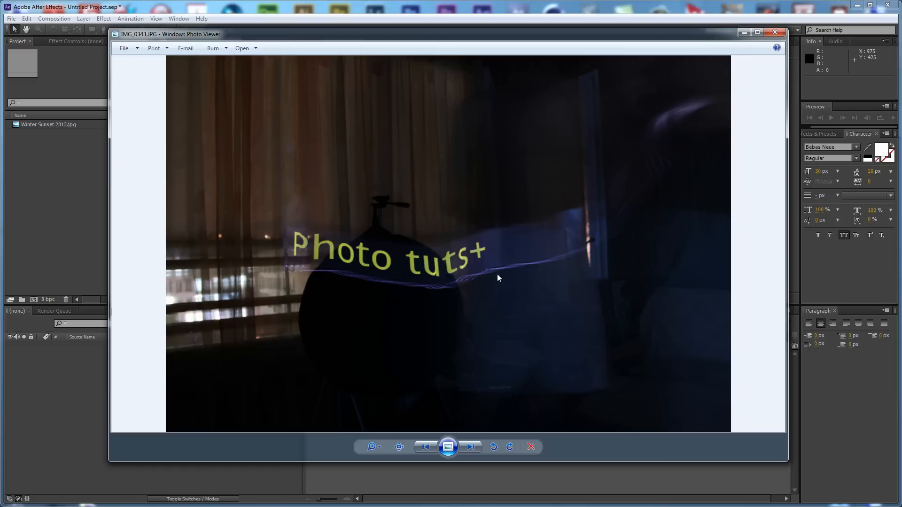
{"action": "mouse_move", "coordinate": [679, 246]}
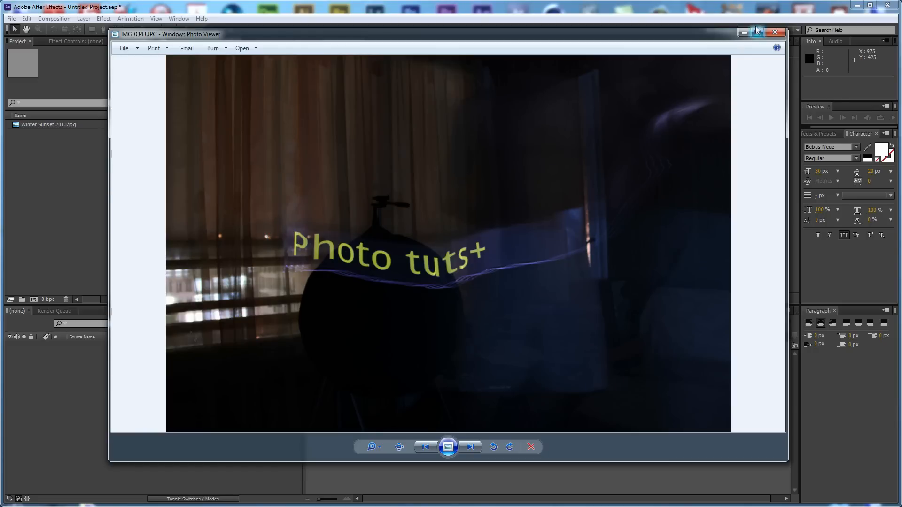
- Close the light-painting example photo to return to the empty After Effects project
{"action": "left_click", "coordinate": [775, 31]}
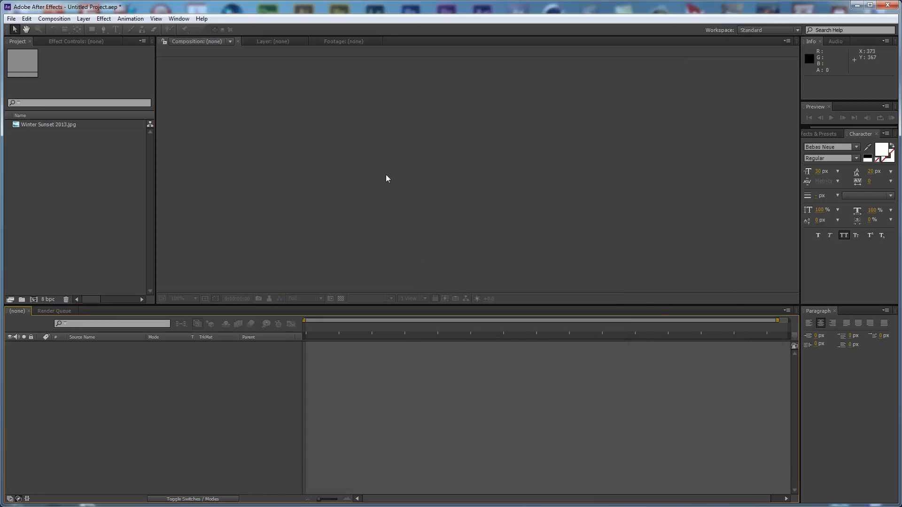
{"action": "mouse_move", "coordinate": [368, 175]}
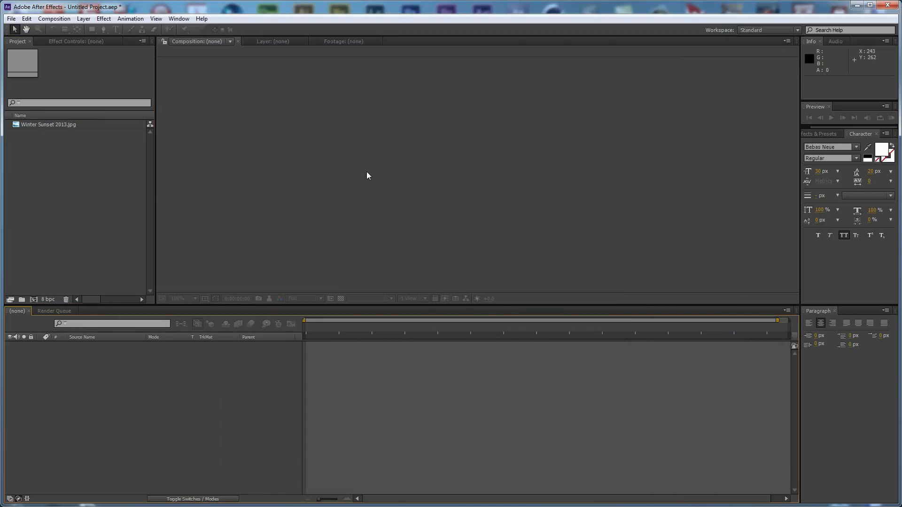
{"action": "mouse_move", "coordinate": [451, 162]}
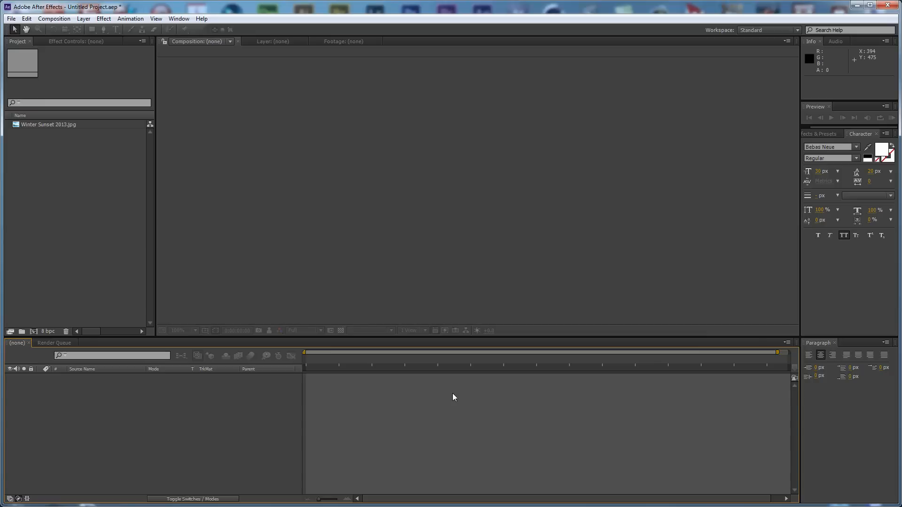
{"action": "mouse_move", "coordinate": [459, 403]}
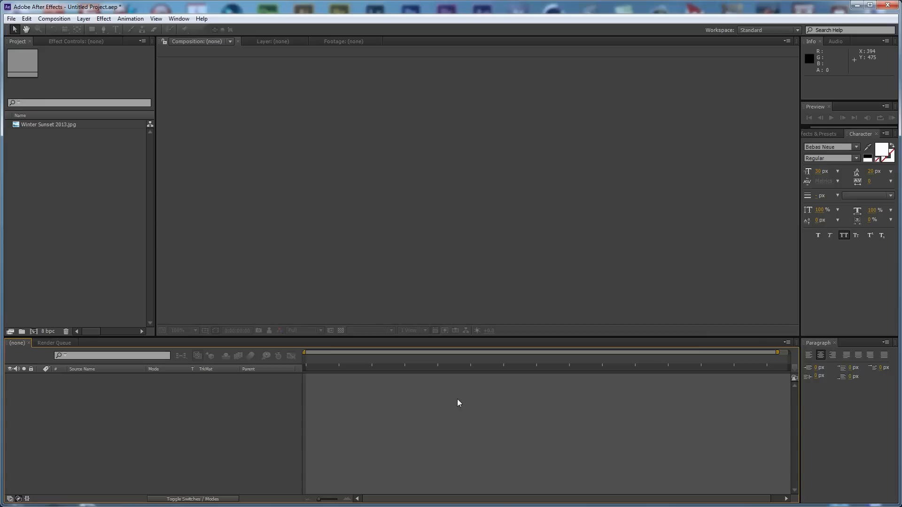
{"action": "mouse_move", "coordinate": [484, 397]}
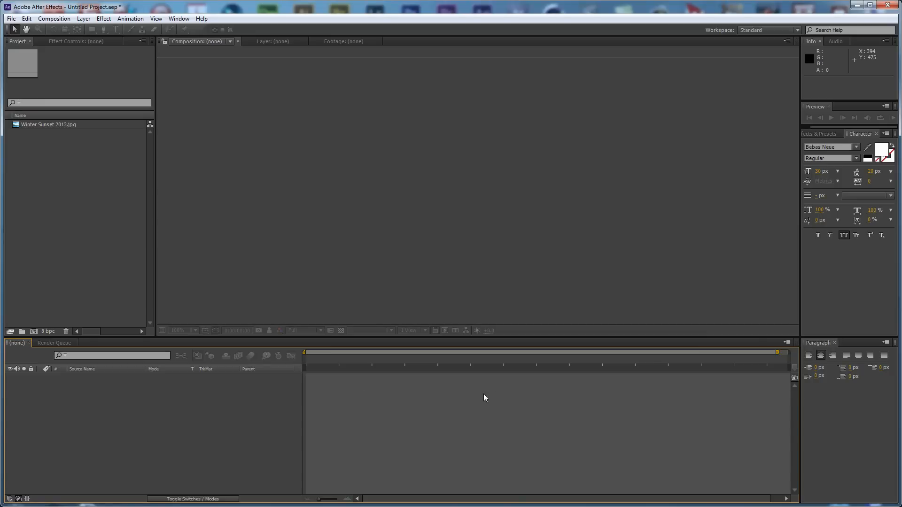
{"action": "mouse_move", "coordinate": [479, 399]}
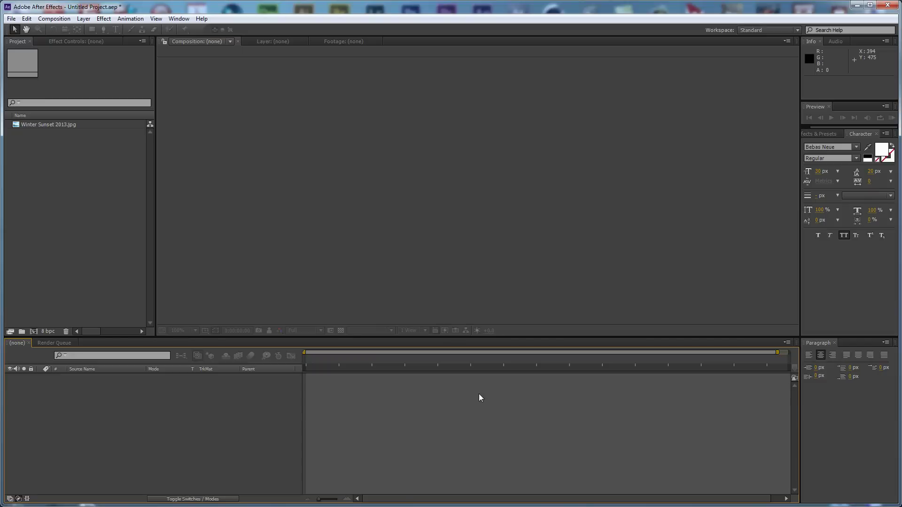
{"action": "mouse_move", "coordinate": [482, 399]}
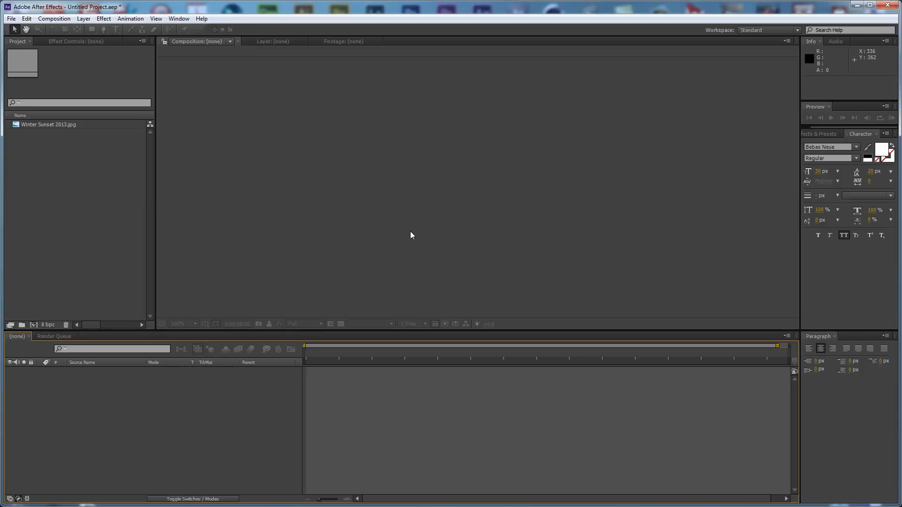
- Start a new composition at 1280×720 and name it Light Painting
{"action": "left_click", "coordinate": [54, 19]}
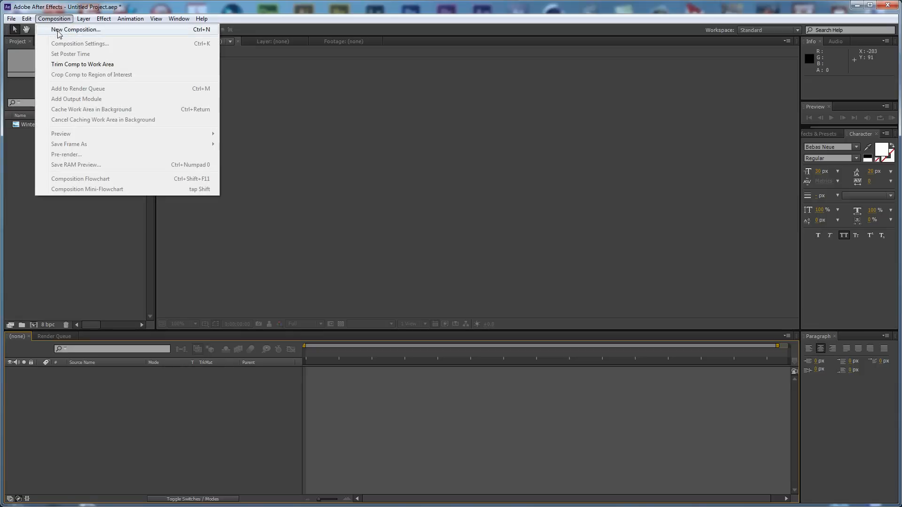
{"action": "left_click", "coordinate": [77, 30]}
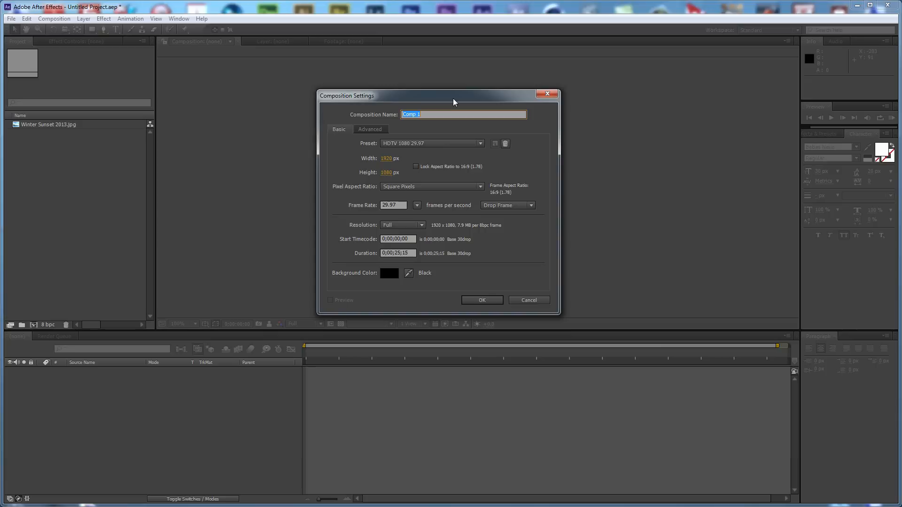
{"action": "mouse_move", "coordinate": [388, 161]}
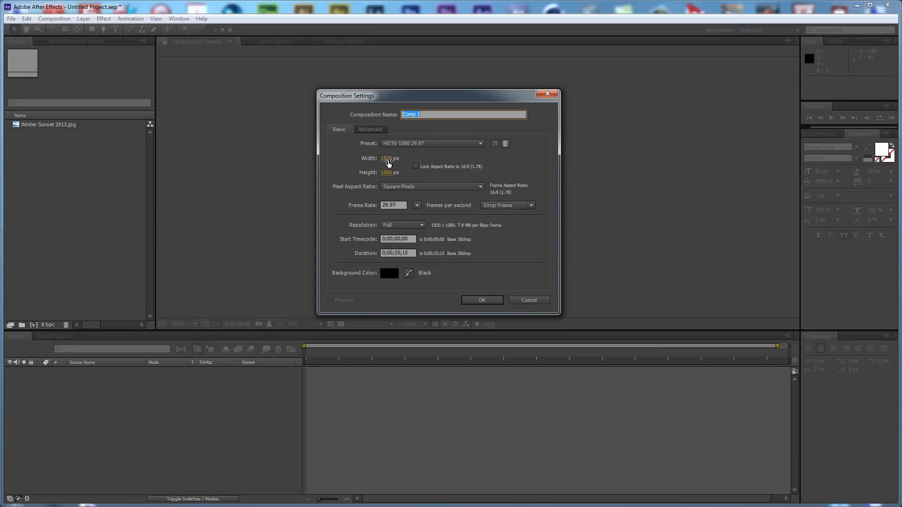
{"action": "left_click", "coordinate": [389, 158]}
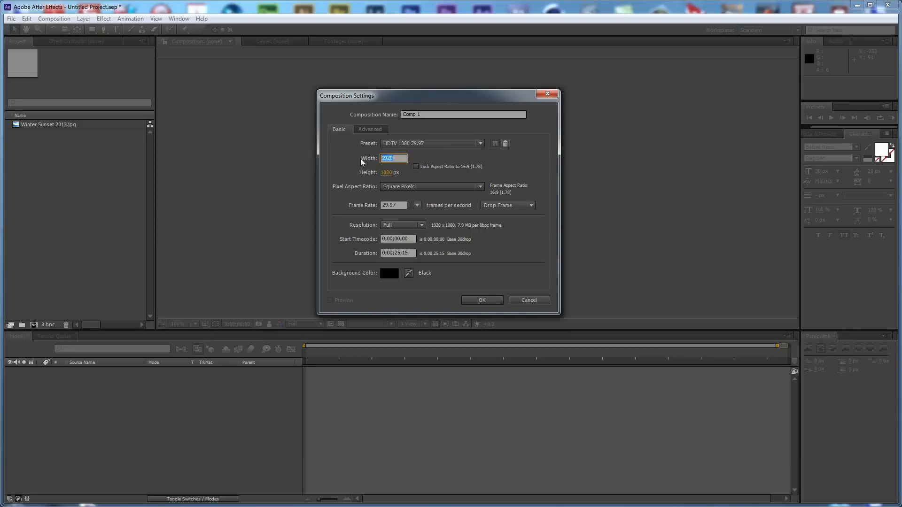
{"action": "type", "text": "1280"}
{"action": "left_click", "coordinate": [391, 172]}
{"action": "type", "text": "720"}
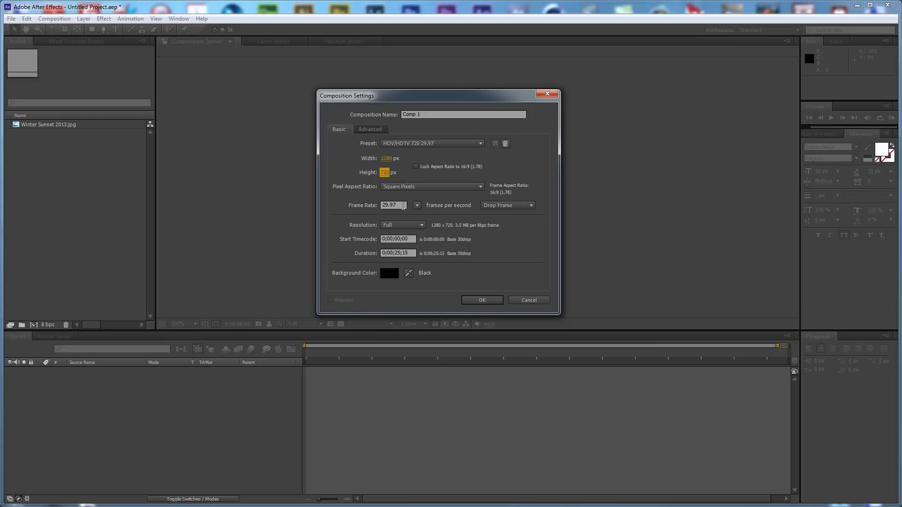
{"action": "left_click", "coordinate": [390, 205]}
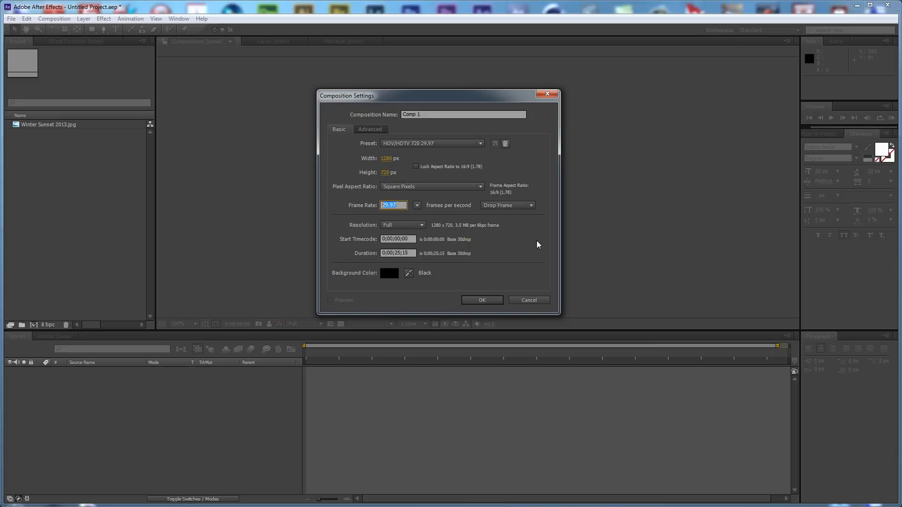
{"action": "left_click", "coordinate": [463, 114]}
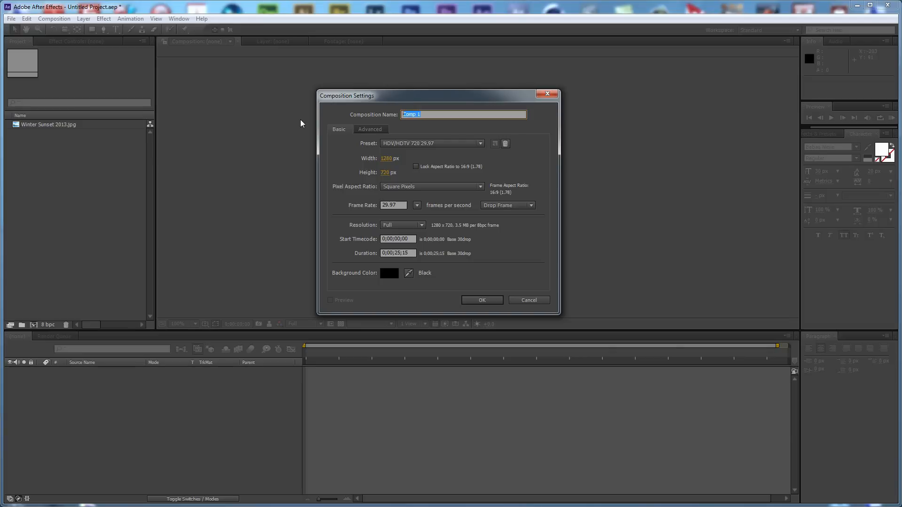
{"action": "type", "text": "Light Painting"}
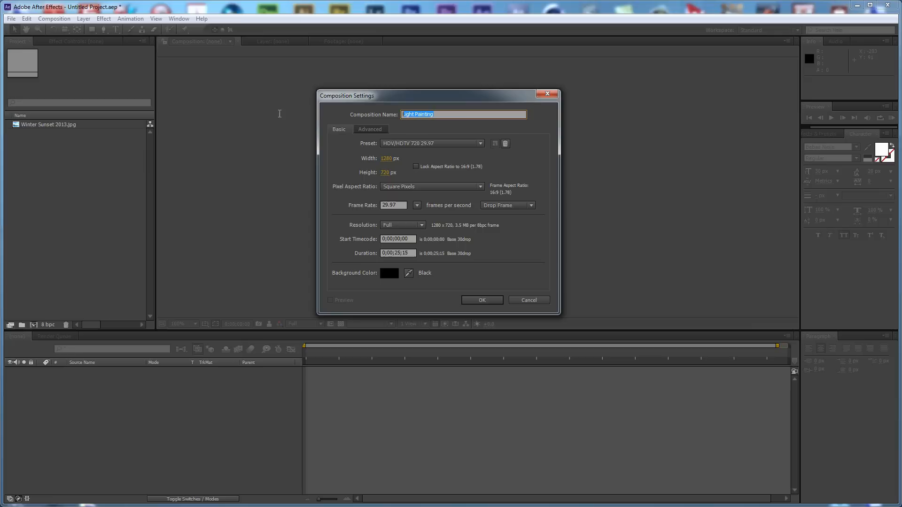
{"action": "mouse_move", "coordinate": [466, 104]}
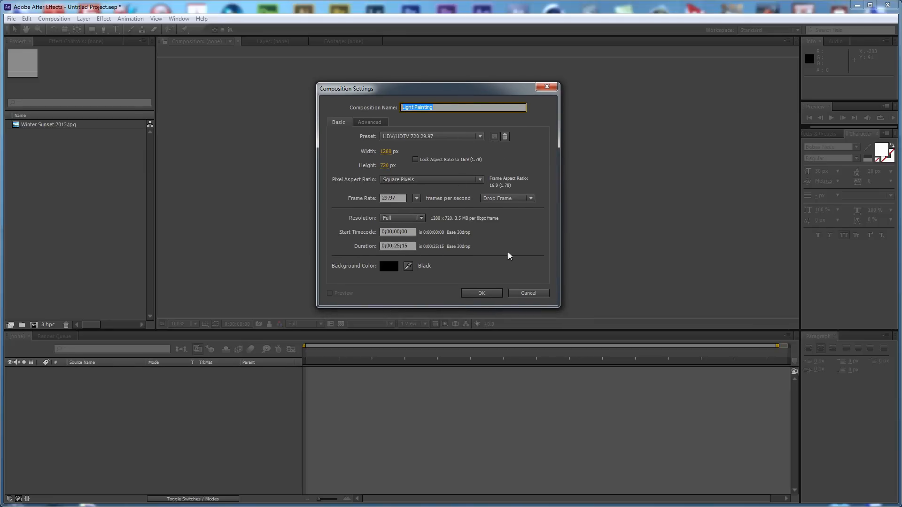
{"action": "mouse_move", "coordinate": [224, 198]}
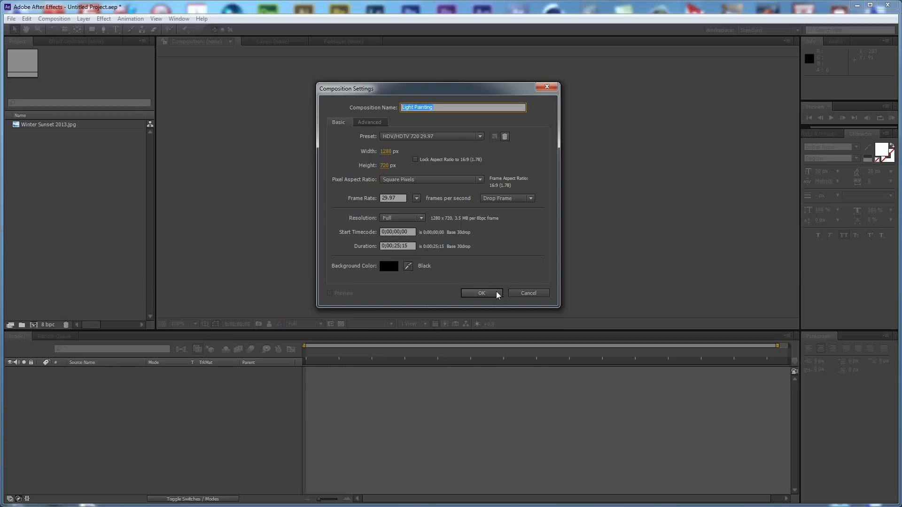
{"action": "mouse_move", "coordinate": [484, 296]}
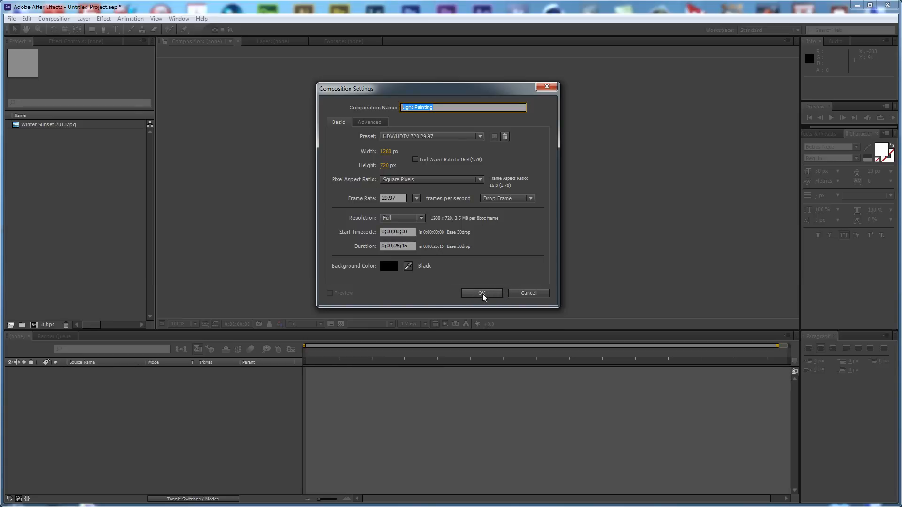
- Confirm the settings to create the Light Painting composition
{"action": "left_click", "coordinate": [482, 293]}
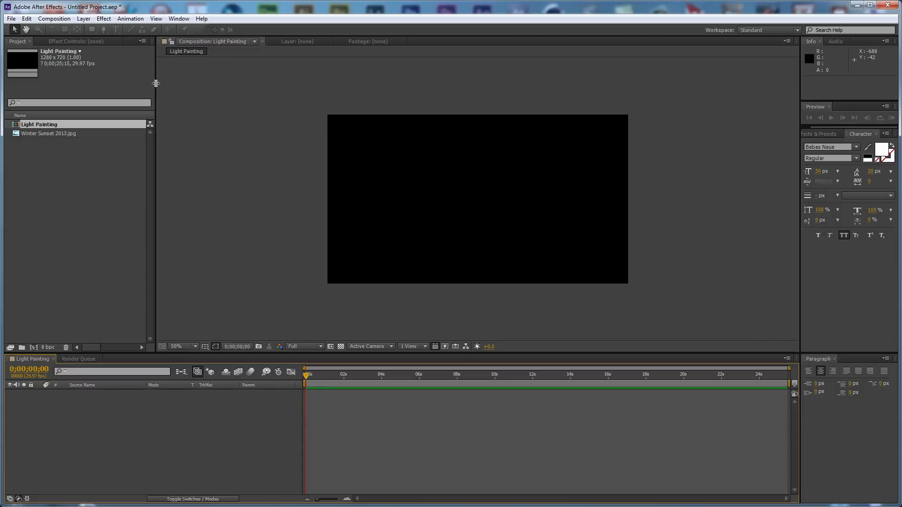
{"action": "mouse_move", "coordinate": [91, 19]}
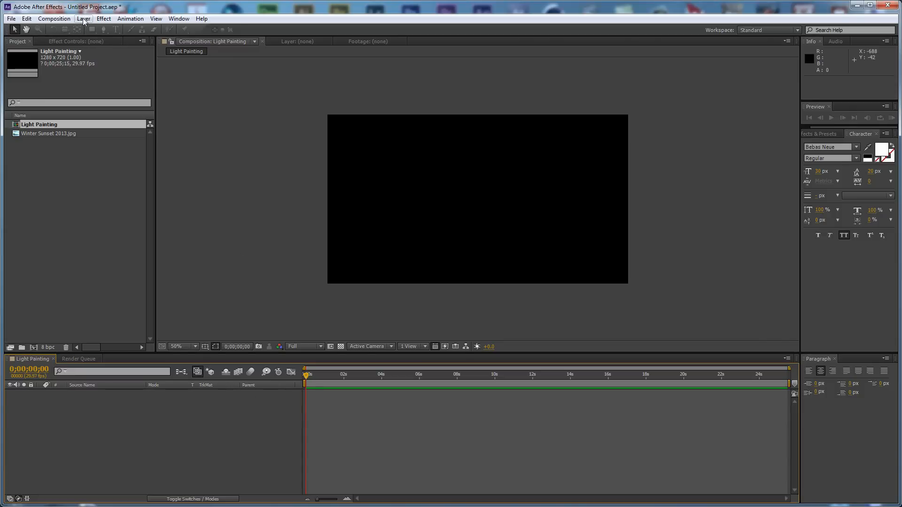
- Add a comp-sized black solid layer, Black Solid 1, keeping black as its colour
{"action": "left_click", "coordinate": [84, 19]}
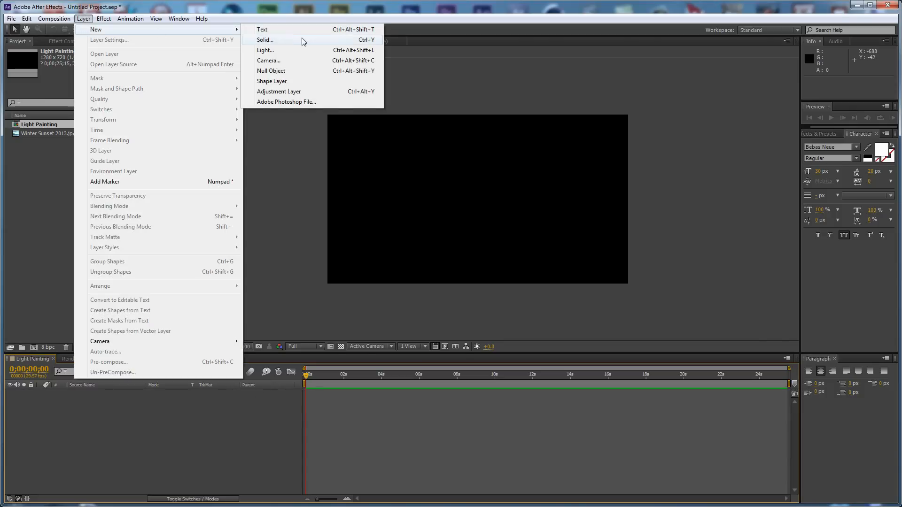
{"action": "left_click", "coordinate": [265, 39]}
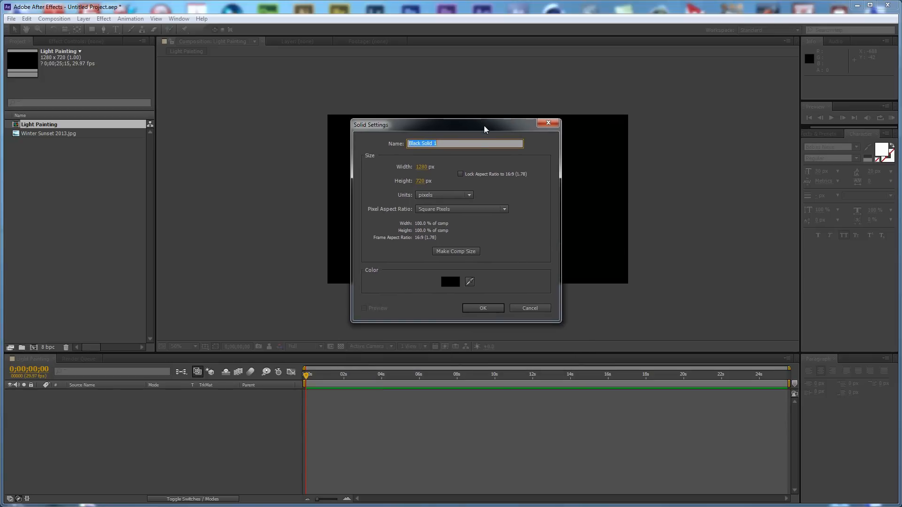
{"action": "left_click", "coordinate": [449, 282]}
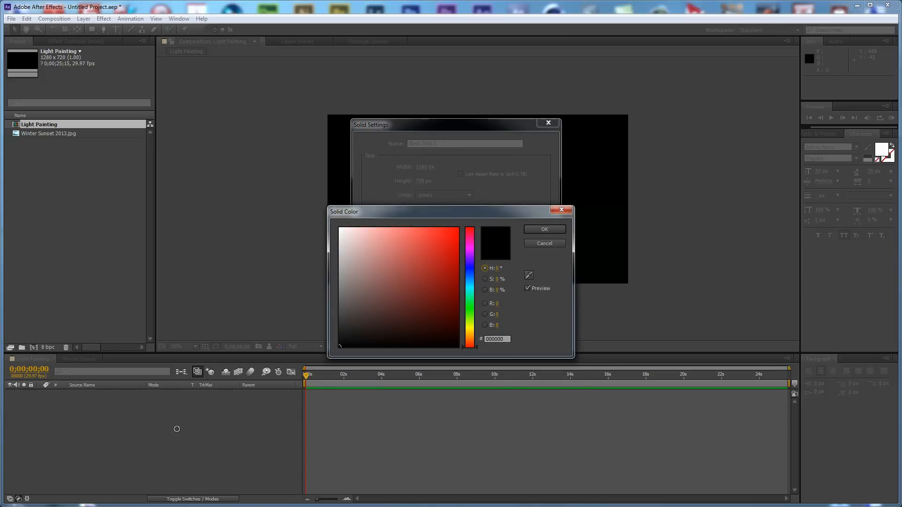
{"action": "mouse_move", "coordinate": [550, 232]}
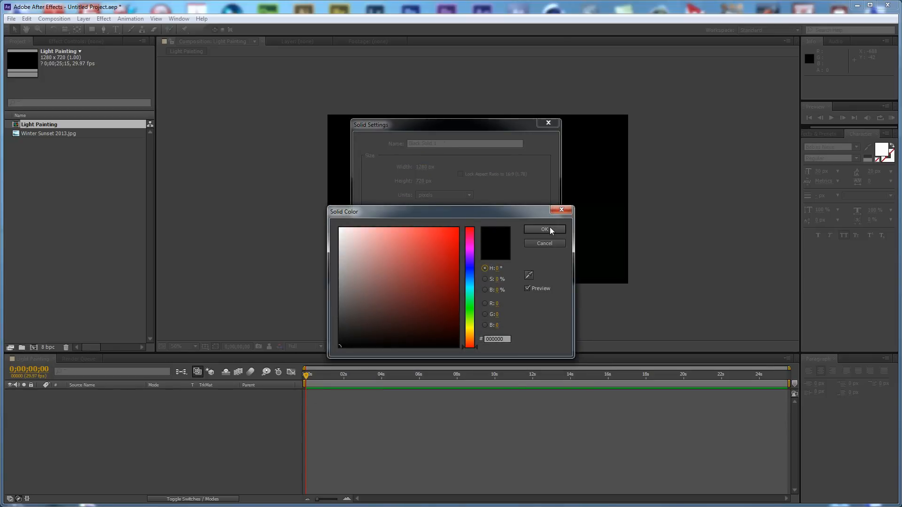
{"action": "left_click", "coordinate": [544, 230]}
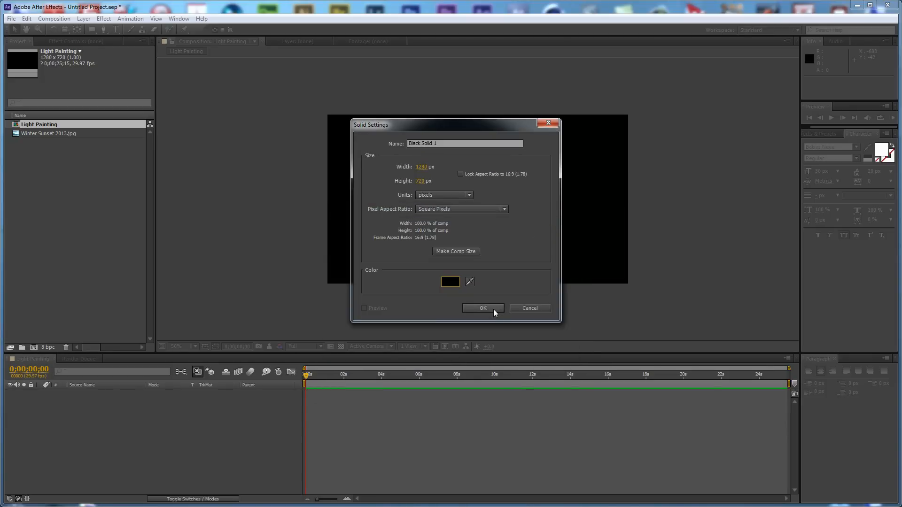
{"action": "left_click", "coordinate": [483, 309]}
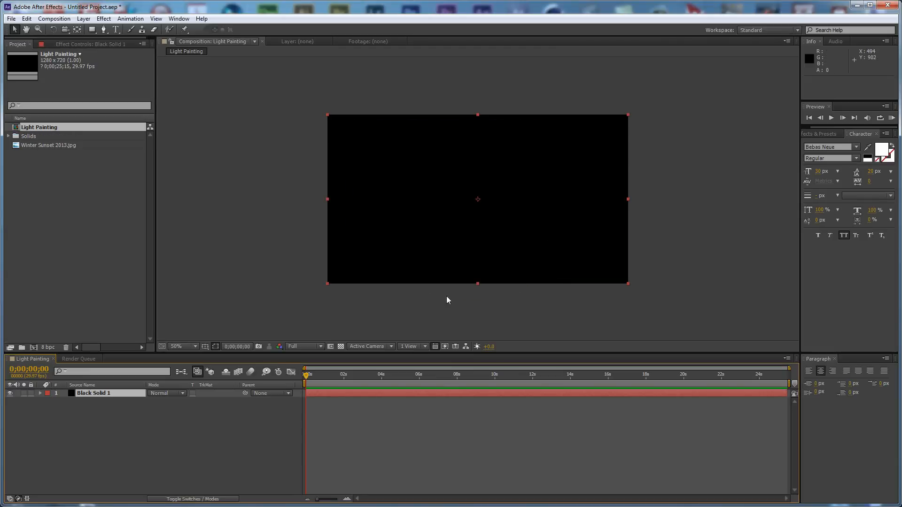
{"action": "mouse_move", "coordinate": [484, 228]}
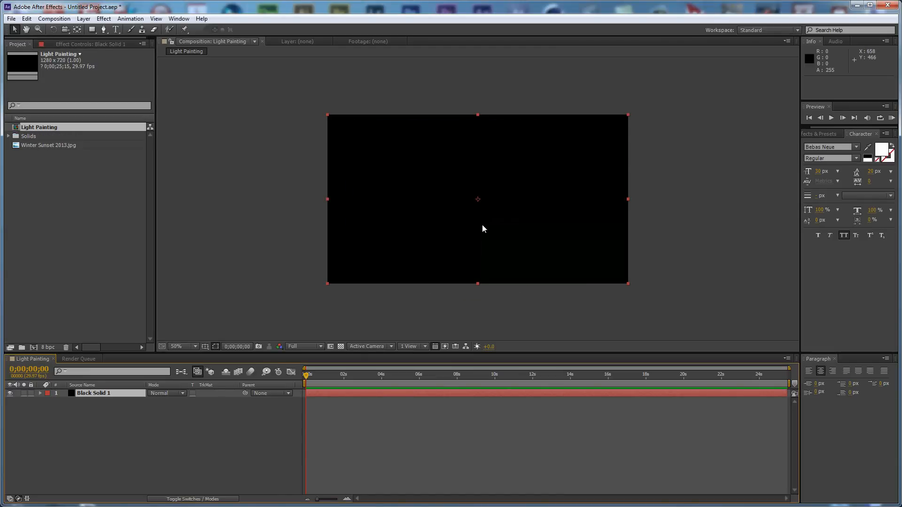
{"action": "mouse_move", "coordinate": [487, 222]}
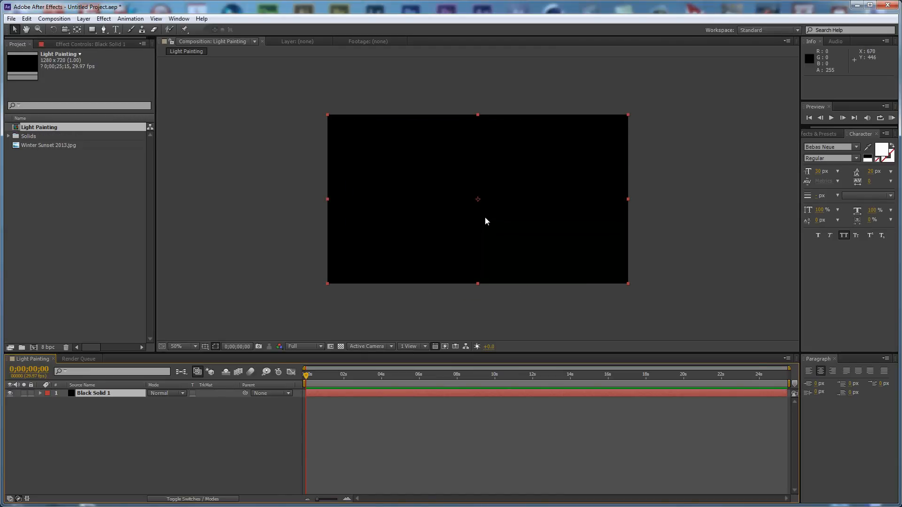
{"action": "mouse_move", "coordinate": [467, 122]}
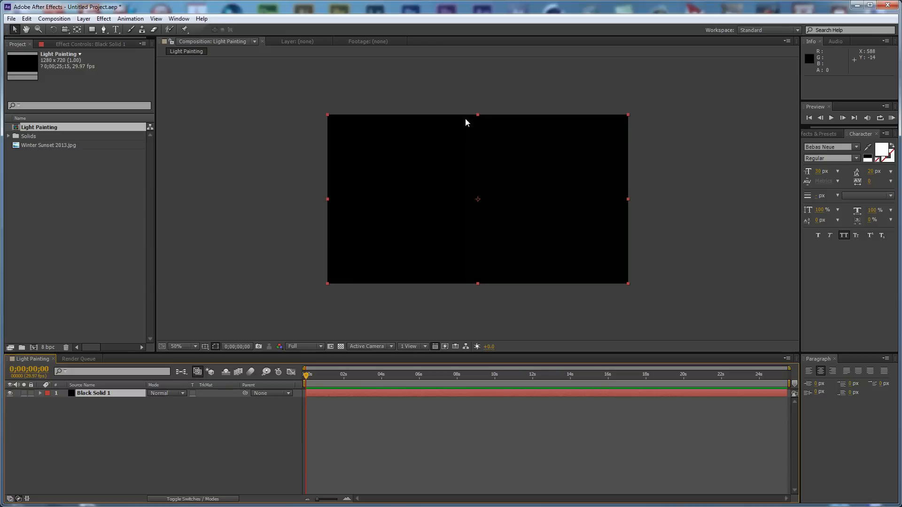
{"action": "mouse_move", "coordinate": [474, 141]}
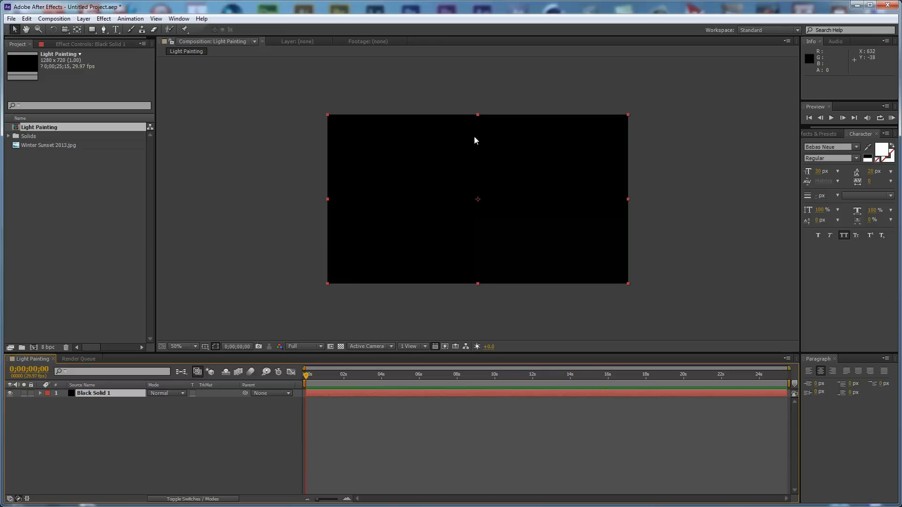
{"action": "mouse_move", "coordinate": [515, 100]}
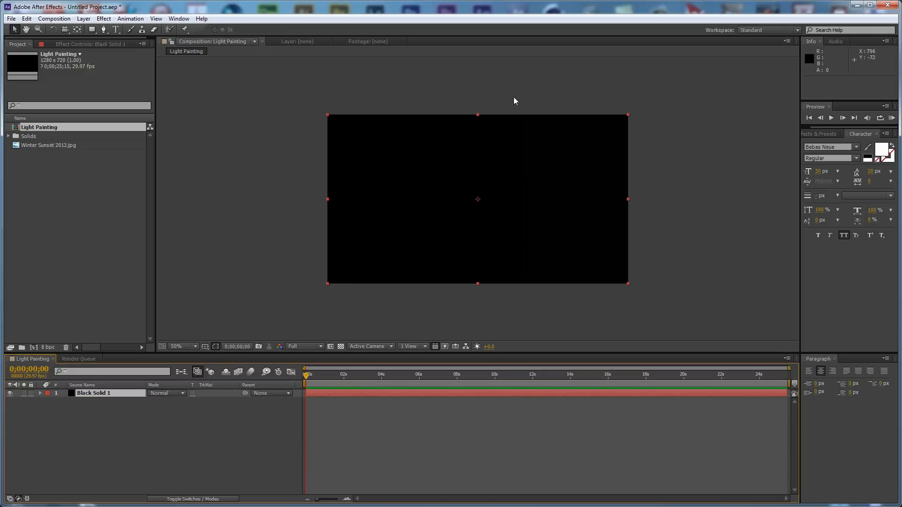
{"action": "mouse_move", "coordinate": [95, 81]}
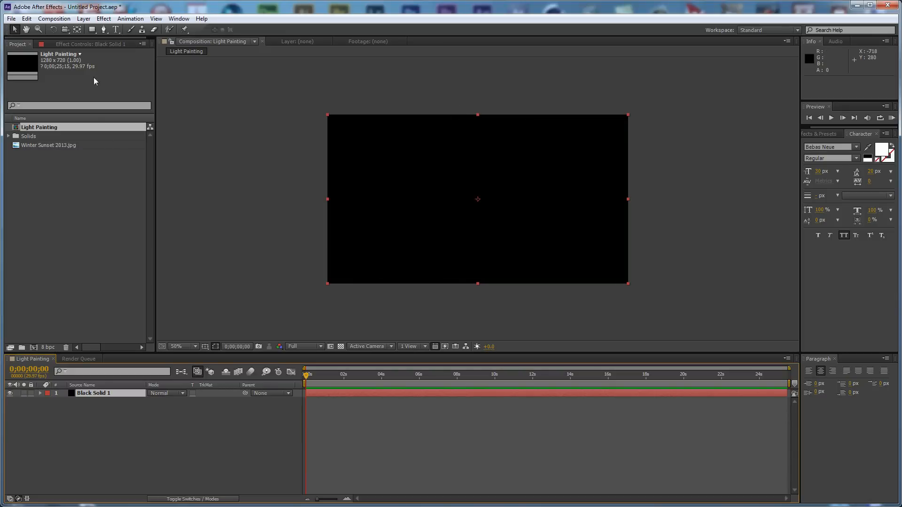
{"action": "mouse_move", "coordinate": [92, 31]}
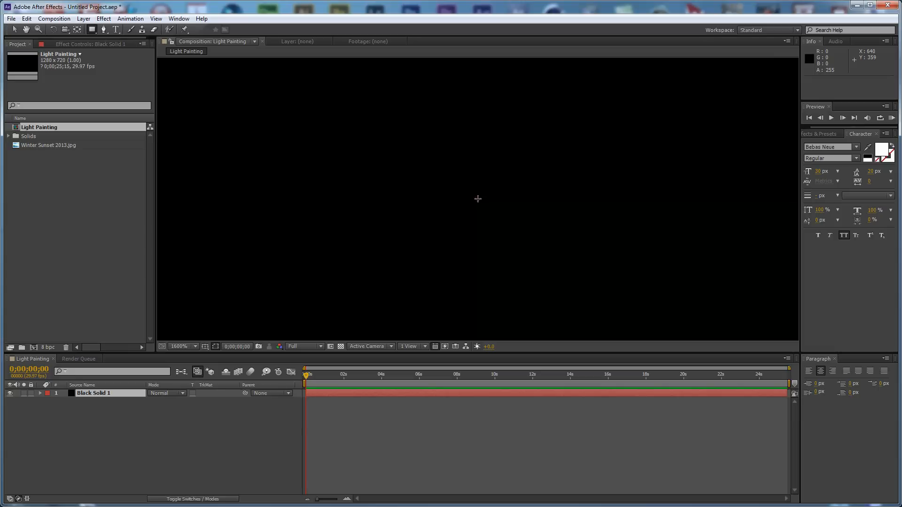
- Draw a rectangular mask on the solid and reshape it into a tall narrow vertical strip
{"action": "left_click_drag", "start_coordinate": [478, 200], "coordinate": [503, 235]}
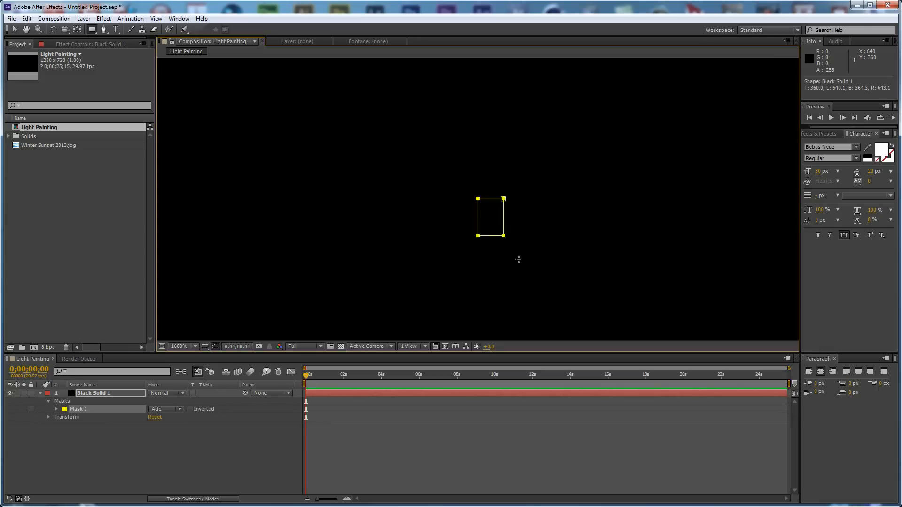
{"action": "left_click_drag", "start_coordinate": [503, 236], "coordinate": [538, 281]}
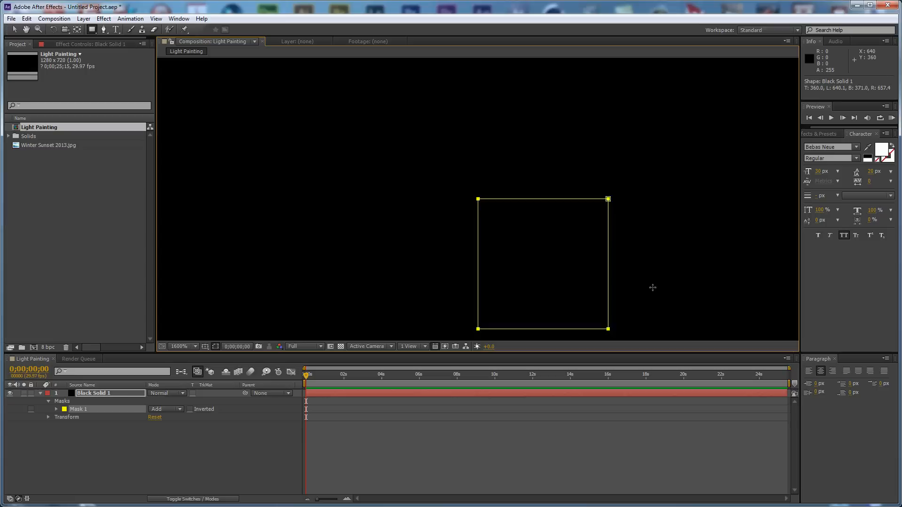
{"action": "left_click_drag", "start_coordinate": [608, 199], "coordinate": [478, 176]}
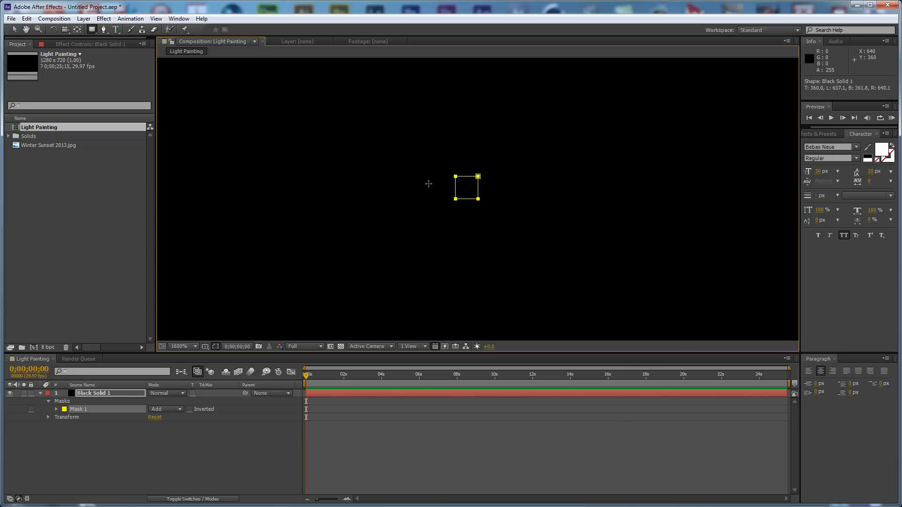
{"action": "left_click_drag", "start_coordinate": [467, 185], "coordinate": [470, 185]}
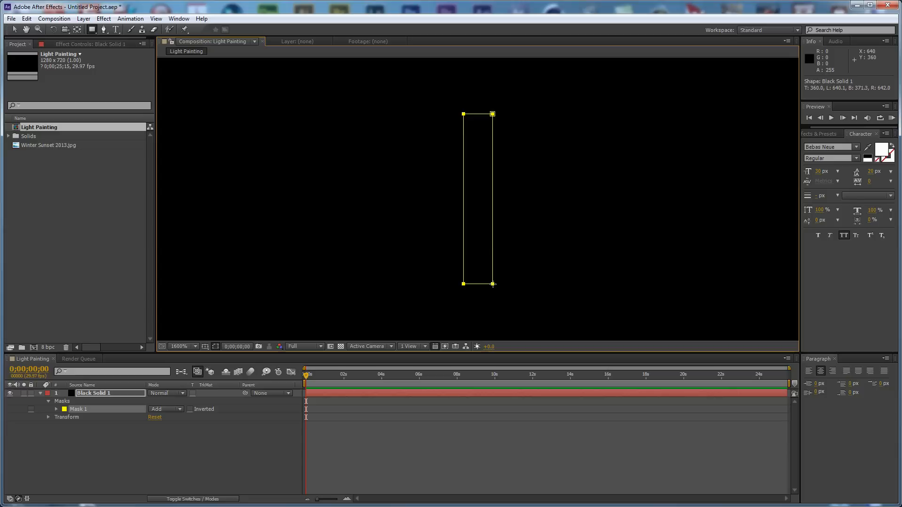
{"action": "left_click", "coordinate": [181, 346]}
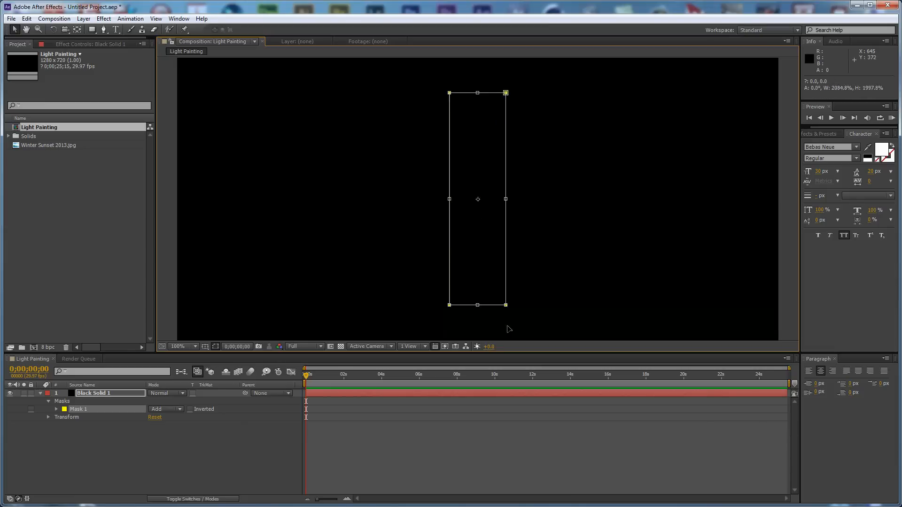
{"action": "left_click", "coordinate": [178, 345]}
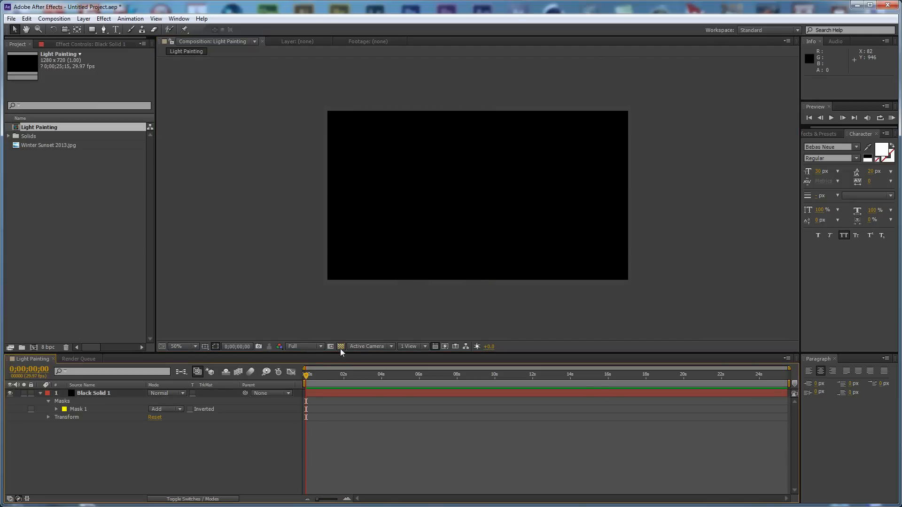
{"action": "mouse_move", "coordinate": [341, 347]}
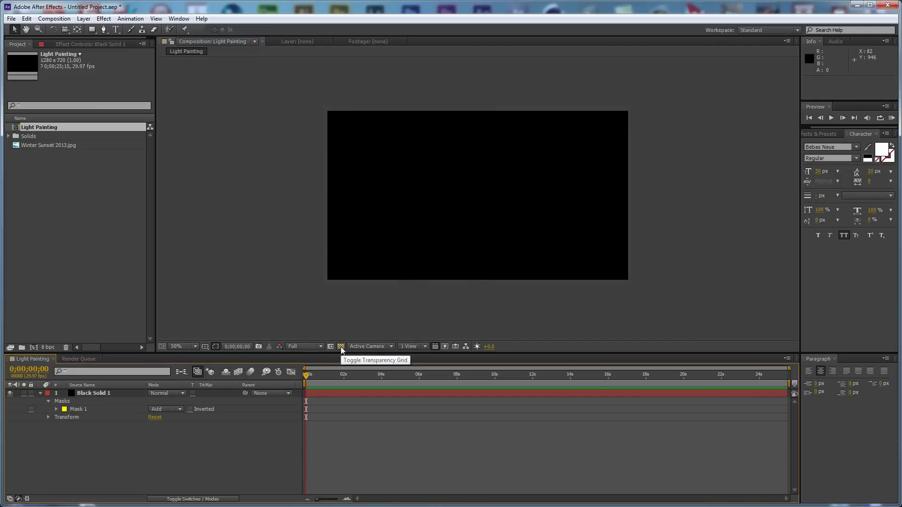
- Show the transparency checkerboard and set Mask 1 to Subtract so it cuts a slit
{"action": "left_click", "coordinate": [340, 346]}
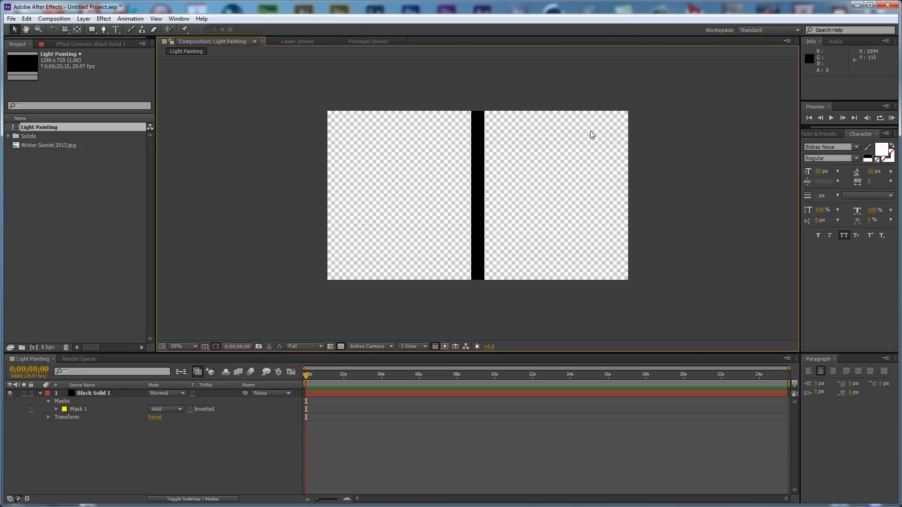
{"action": "mouse_move", "coordinate": [507, 134]}
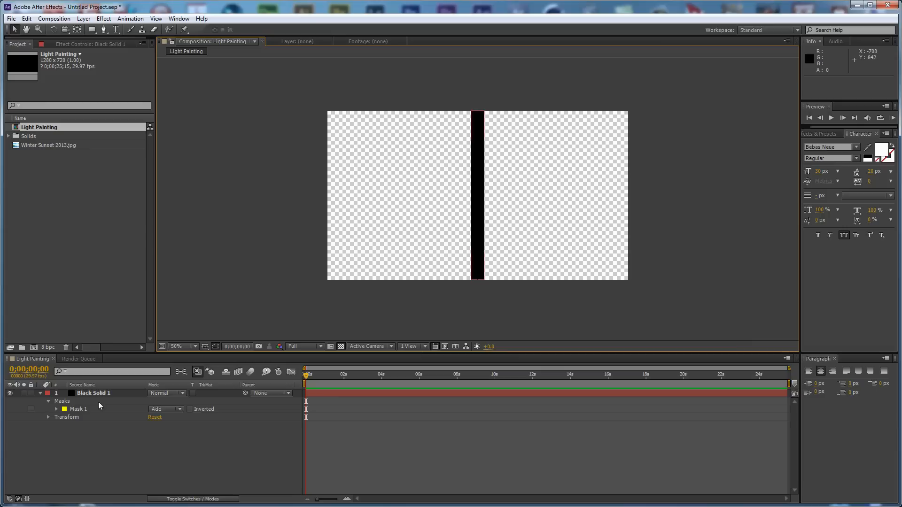
{"action": "left_click", "coordinate": [78, 410]}
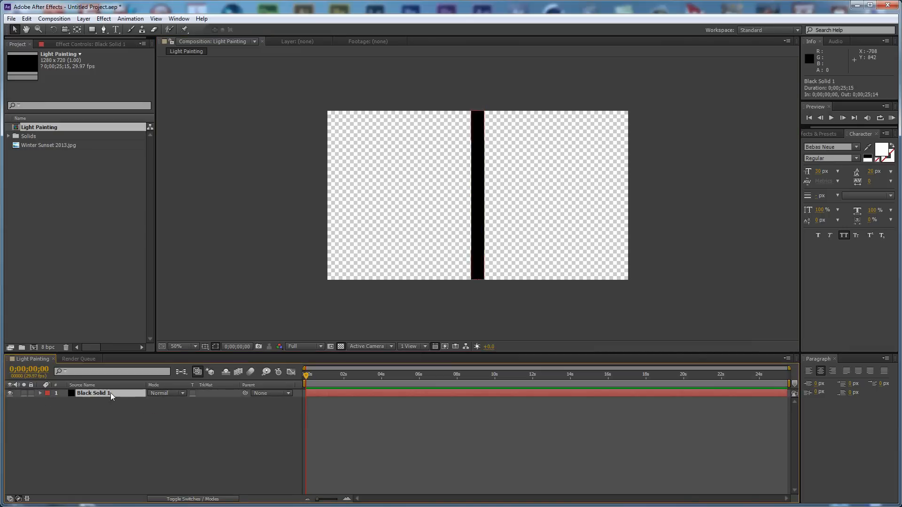
{"action": "left_click", "coordinate": [40, 393]}
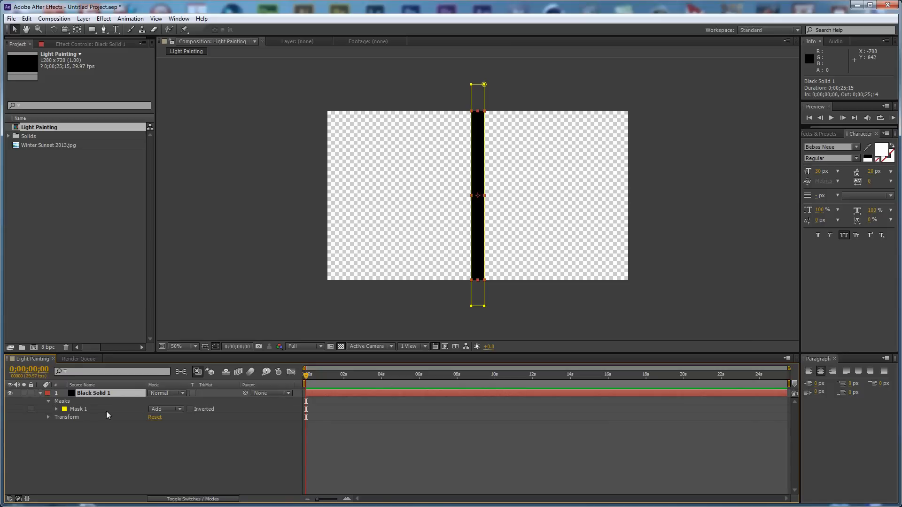
{"action": "left_click", "coordinate": [164, 410]}
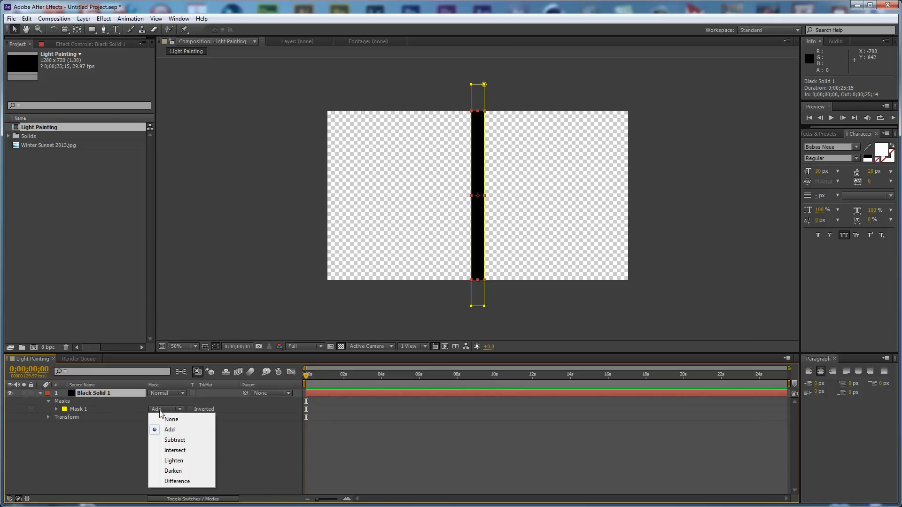
{"action": "left_click", "coordinate": [175, 439]}
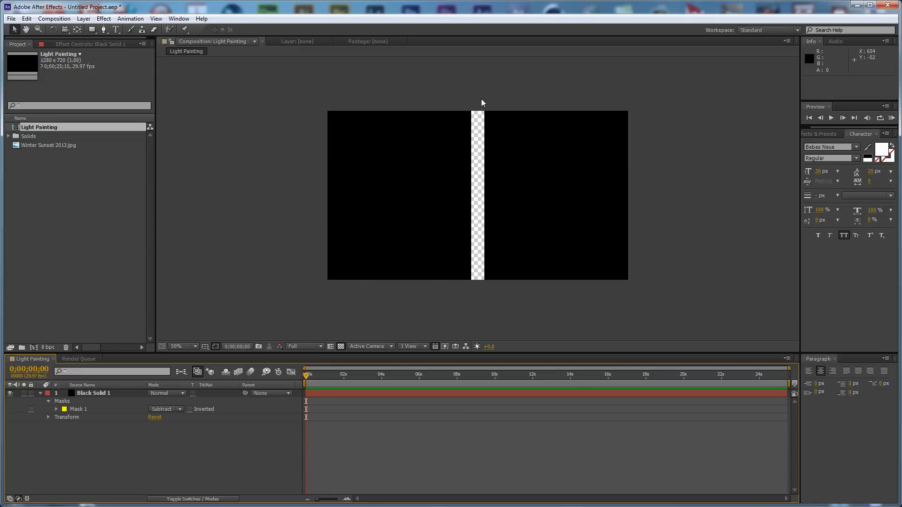
{"action": "mouse_move", "coordinate": [477, 278]}
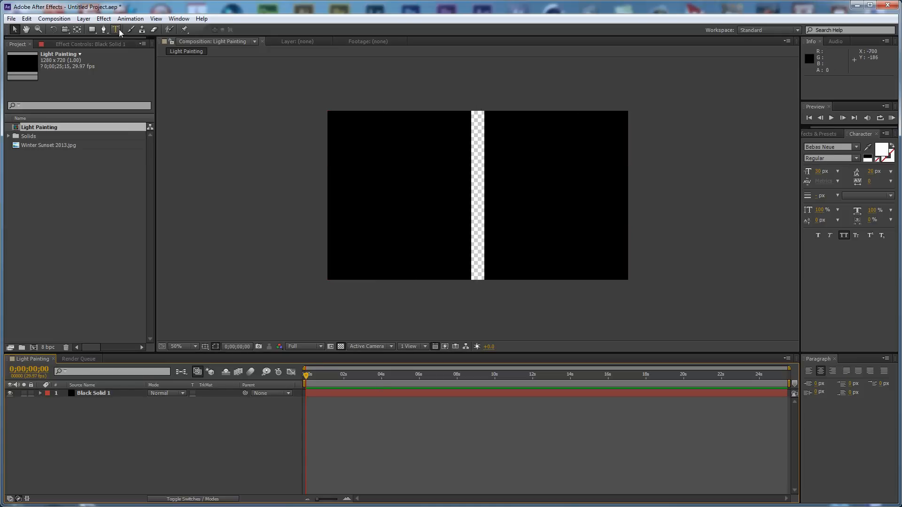
- Create a text layer reading Photo tuts+ in large white letters and commit it
{"action": "left_click", "coordinate": [117, 30]}
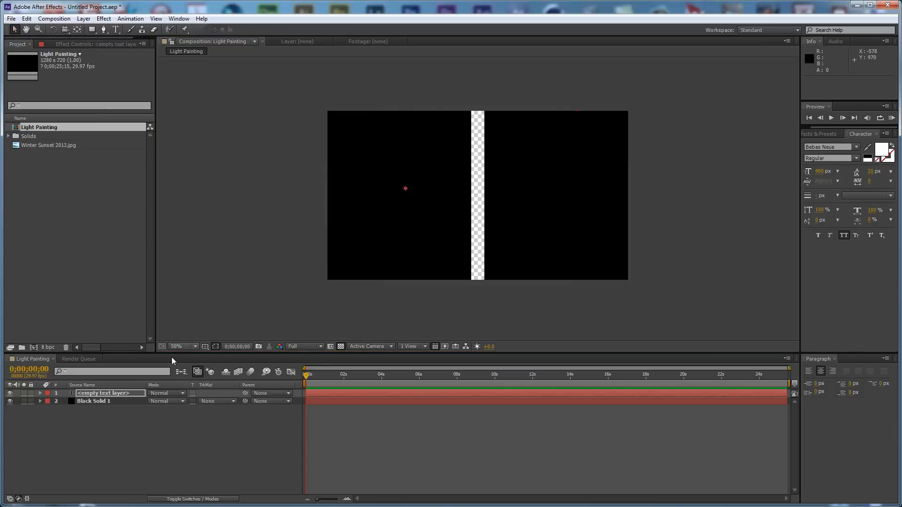
{"action": "type", "text": "П"}
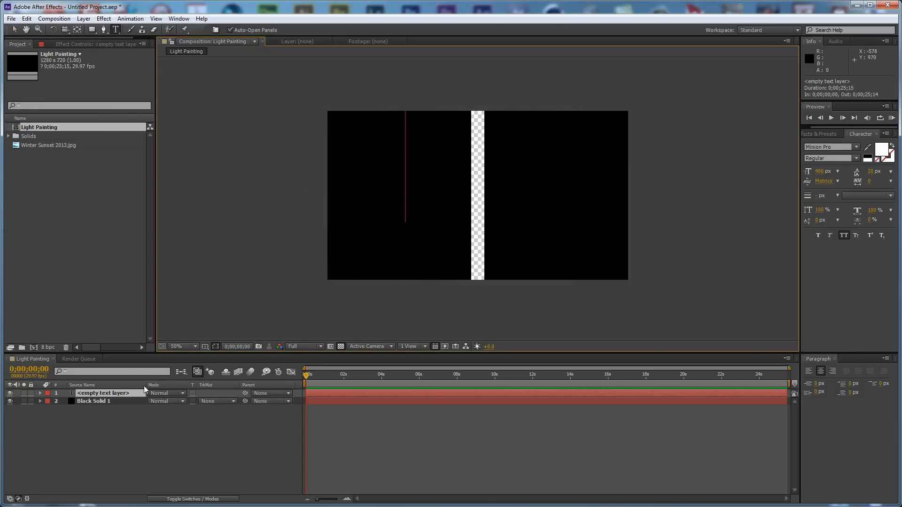
{"action": "type", "text": "PHO"}
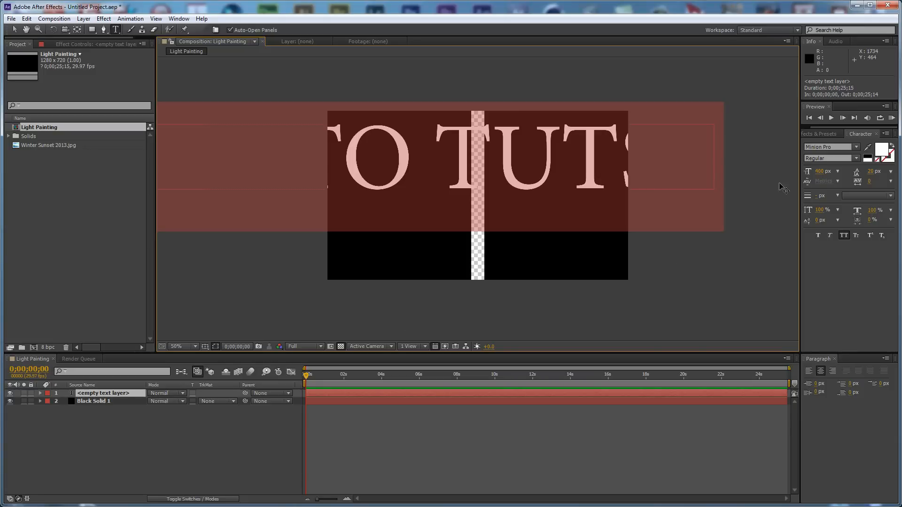
{"action": "left_click", "coordinate": [829, 146]}
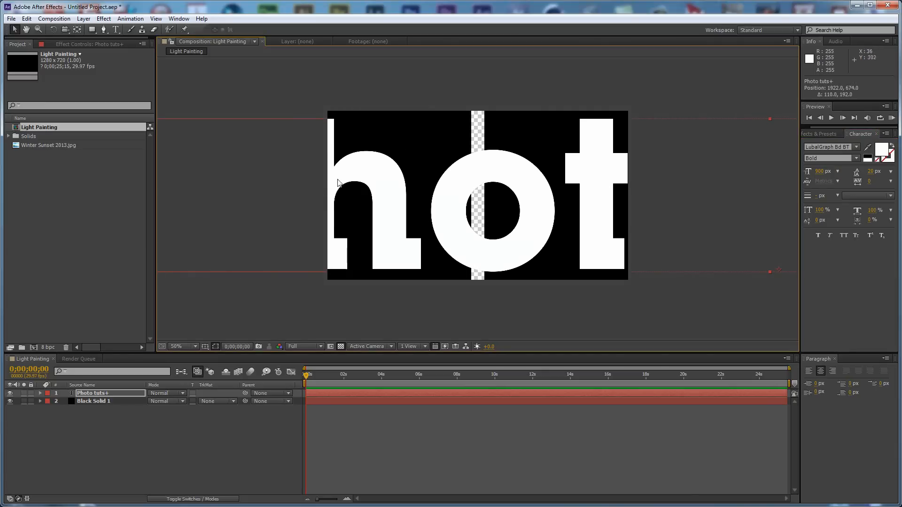
- Slide the Photo tuts+ title sideways so its opening letters pass behind the slit
{"action": "left_click_drag", "start_coordinate": [345, 189], "coordinate": [478, 161]}
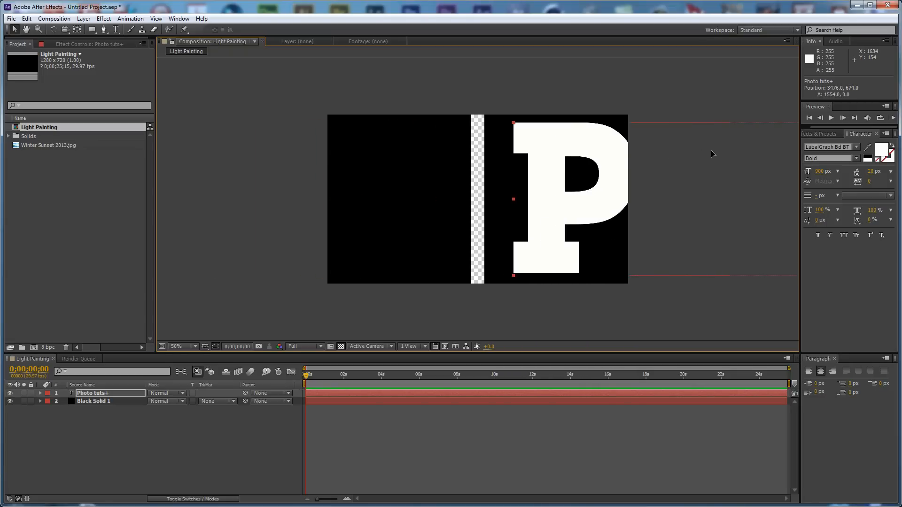
{"action": "mouse_move", "coordinate": [314, 377]}
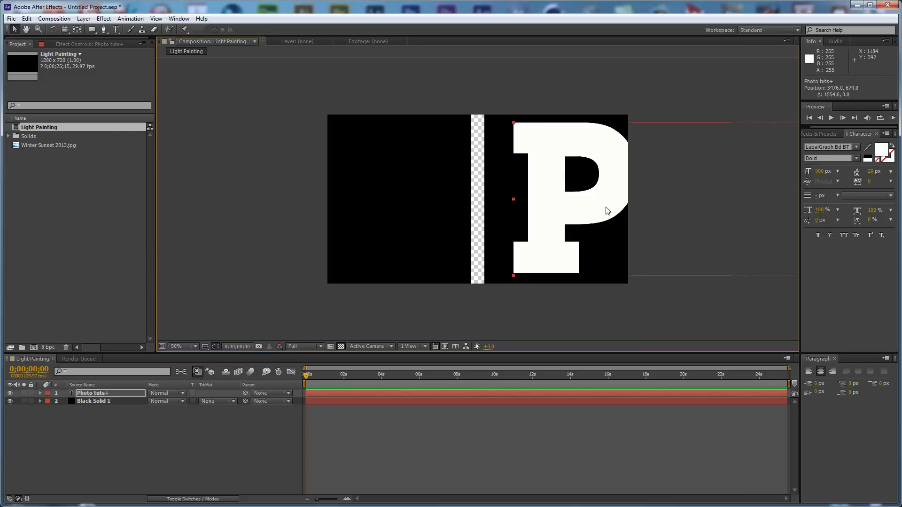
{"action": "left_click_drag", "start_coordinate": [604, 199], "coordinate": [511, 211]}
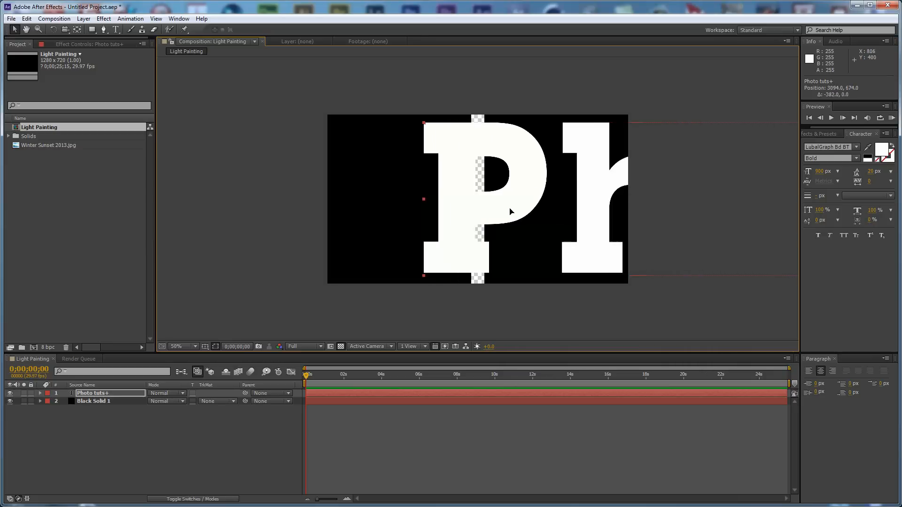
{"action": "left_click_drag", "start_coordinate": [510, 211], "coordinate": [515, 140]}
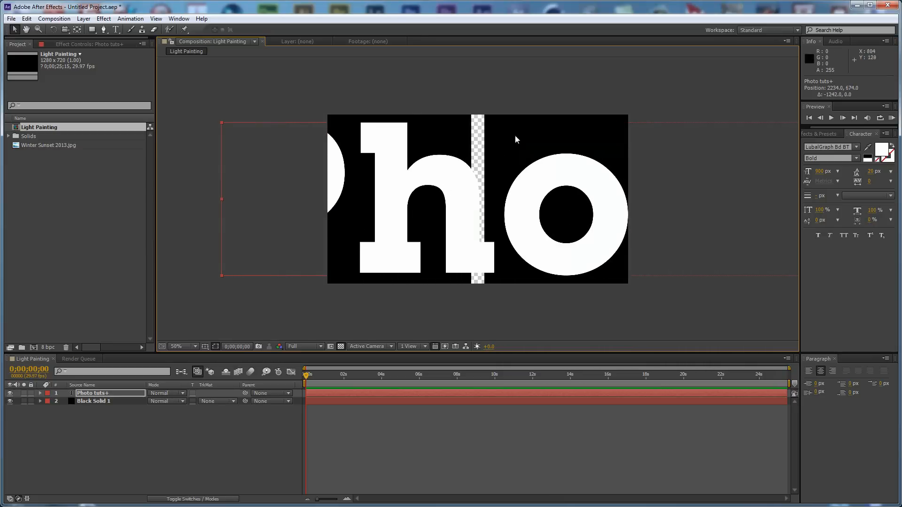
{"action": "mouse_move", "coordinate": [402, 216]}
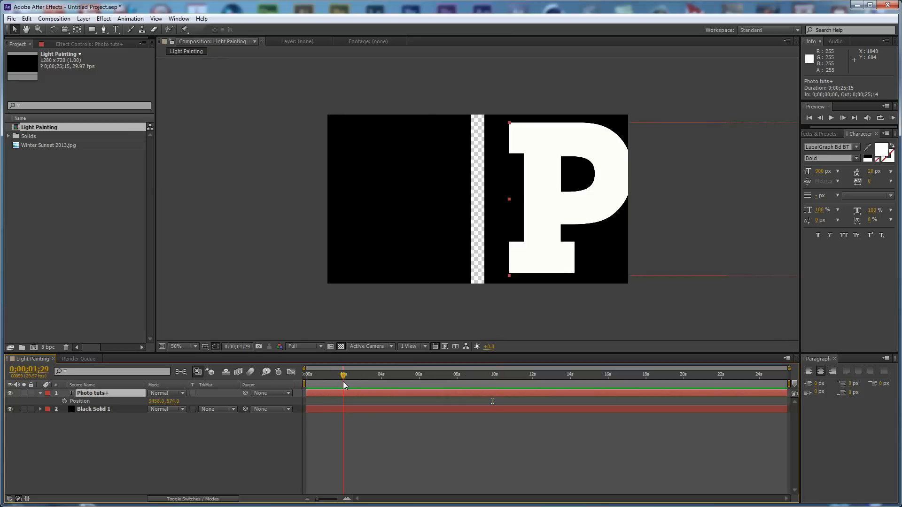
- Set a starting Position keyframe on the text layer at two seconds
{"action": "left_click", "coordinate": [342, 374]}
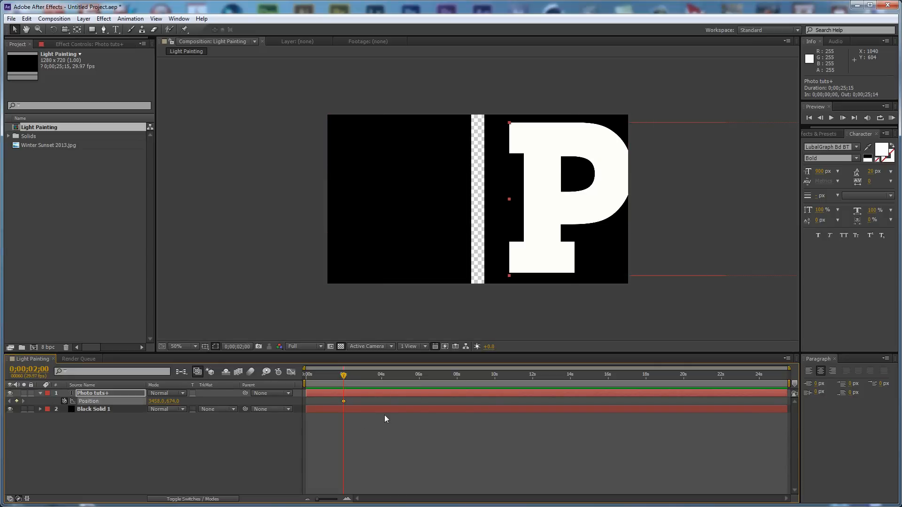
{"action": "mouse_move", "coordinate": [345, 377]}
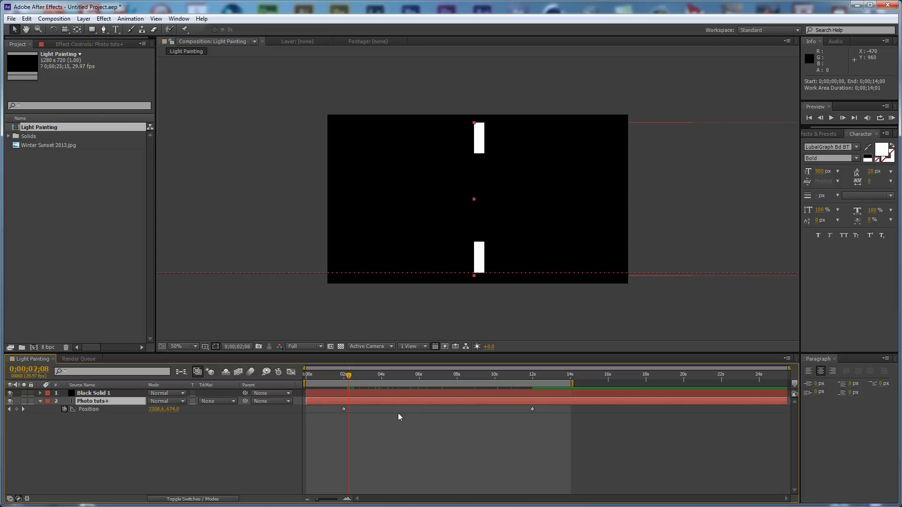
{"action": "key", "text": "ctrl+s"}
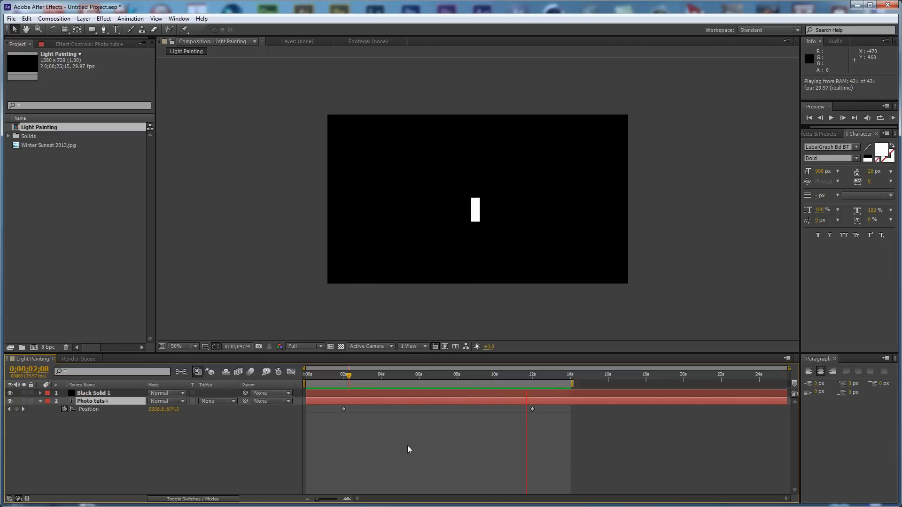
{"action": "left_click", "coordinate": [555, 373]}
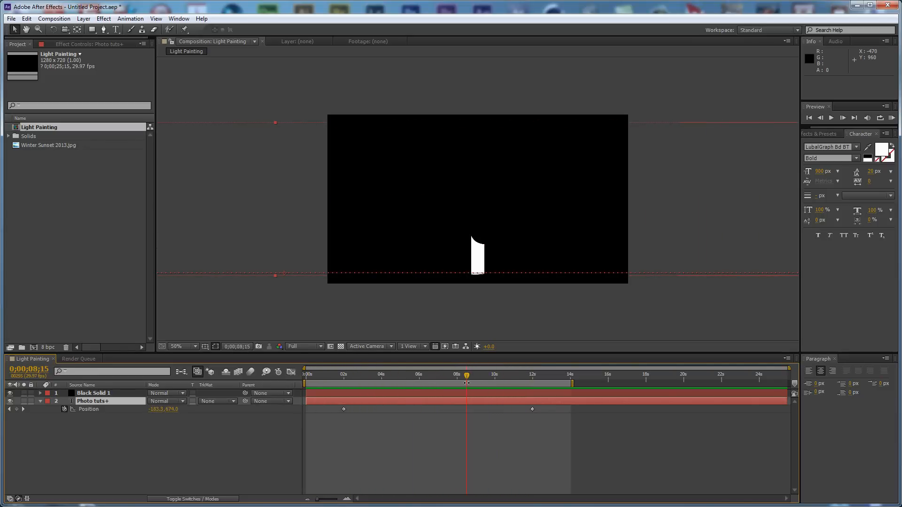
{"action": "mouse_move", "coordinate": [465, 383]}
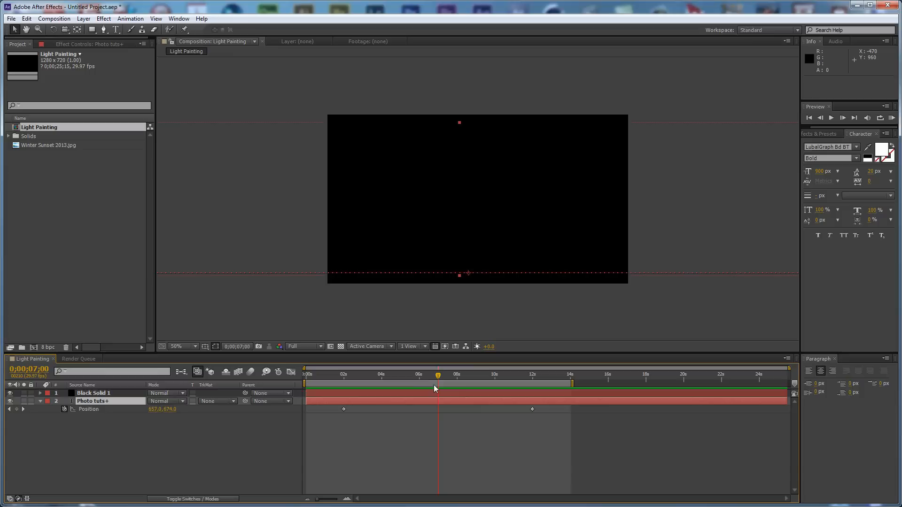
{"action": "left_click", "coordinate": [335, 387]}
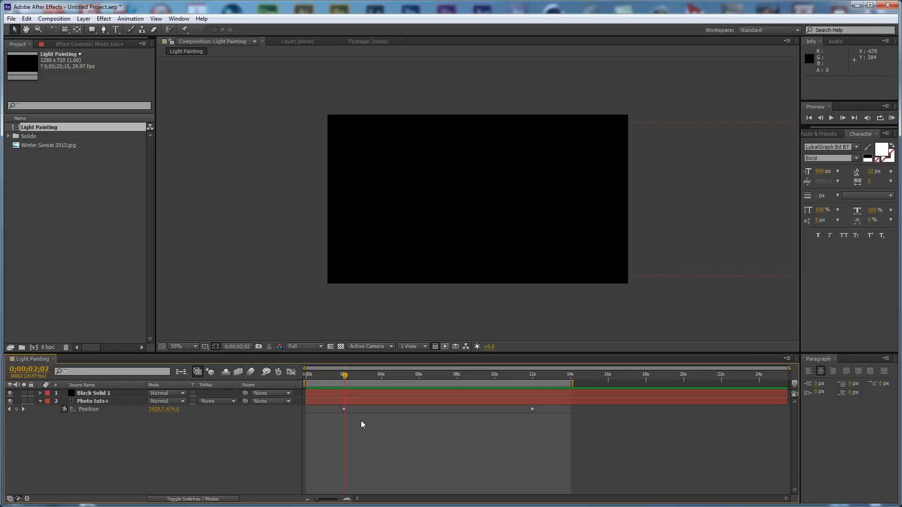
{"action": "mouse_move", "coordinate": [166, 439]}
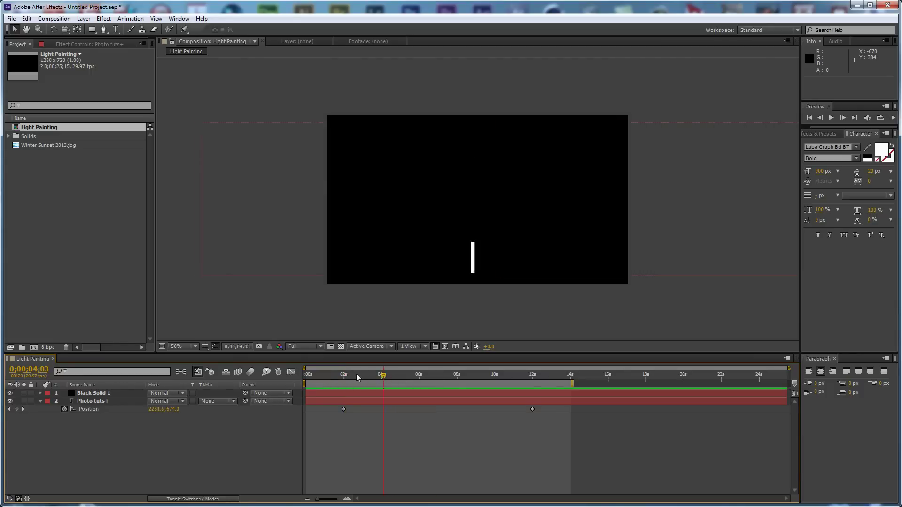
{"action": "left_click", "coordinate": [346, 377]}
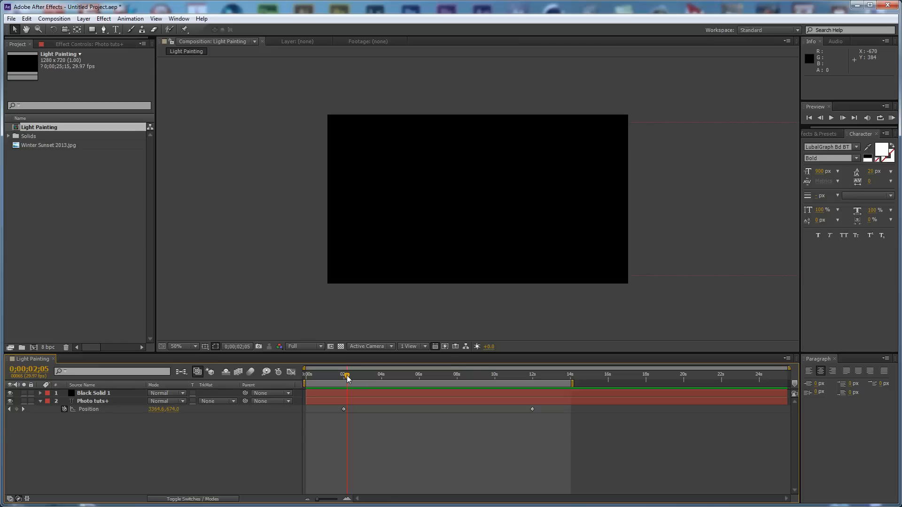
- Queue the comp with QuickTime output to Light Painting.mov and start the render
{"action": "left_click", "coordinate": [54, 19]}
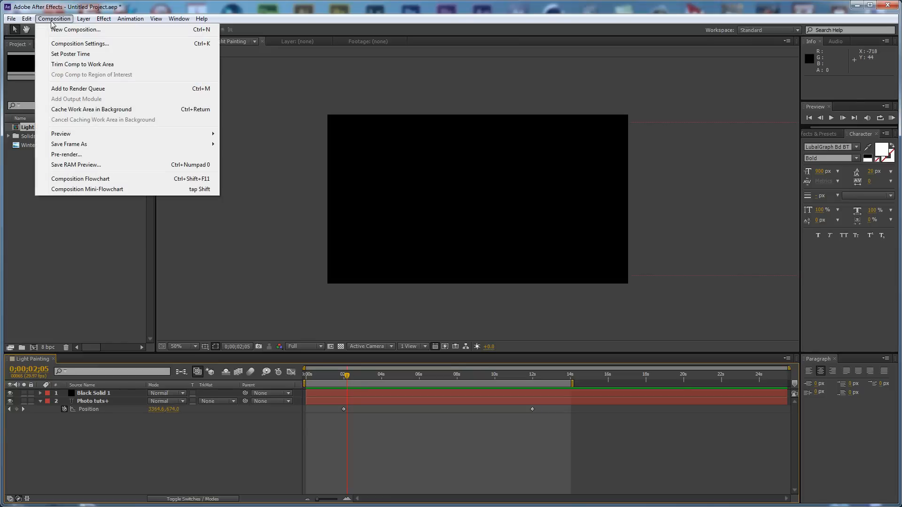
{"action": "mouse_move", "coordinate": [201, 93]}
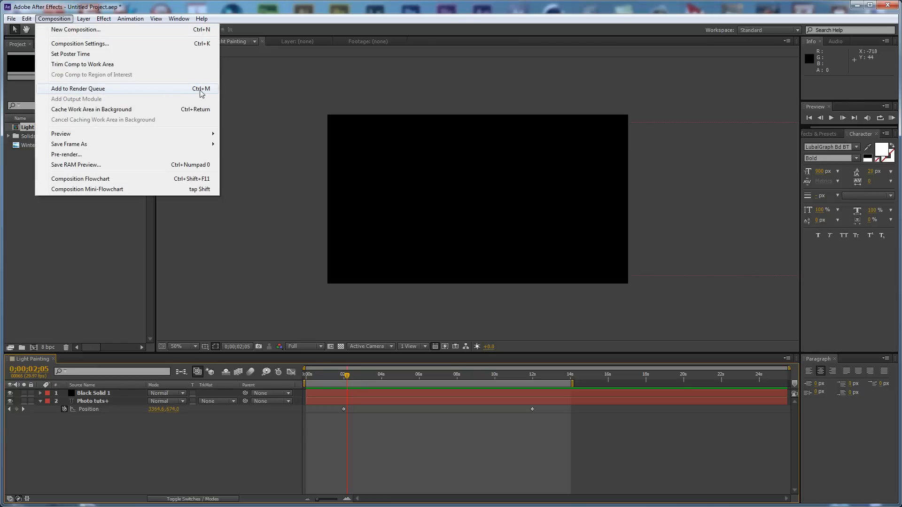
{"action": "left_click", "coordinate": [77, 88]}
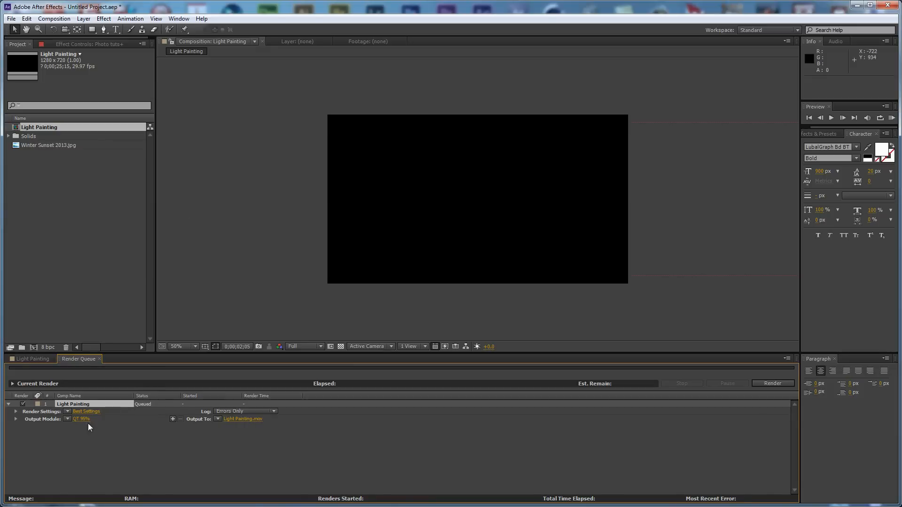
{"action": "mouse_move", "coordinate": [85, 423]}
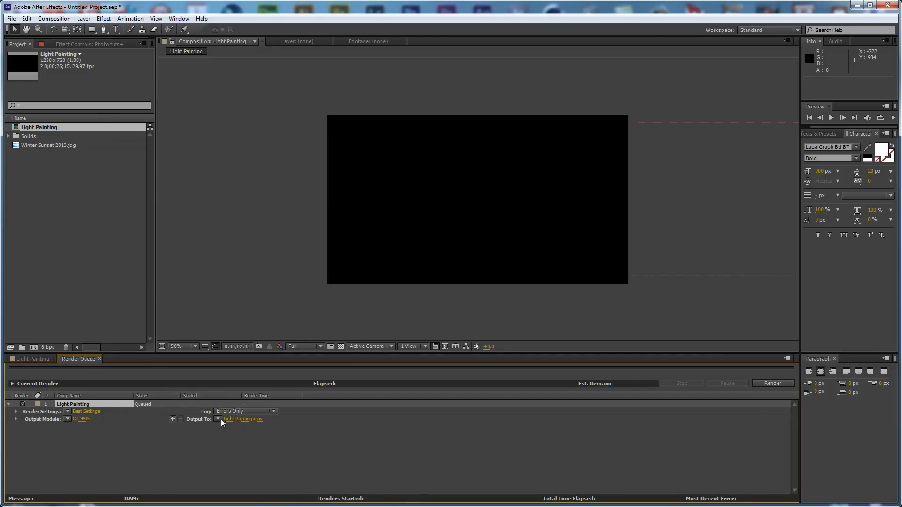
{"action": "left_click", "coordinate": [81, 419]}
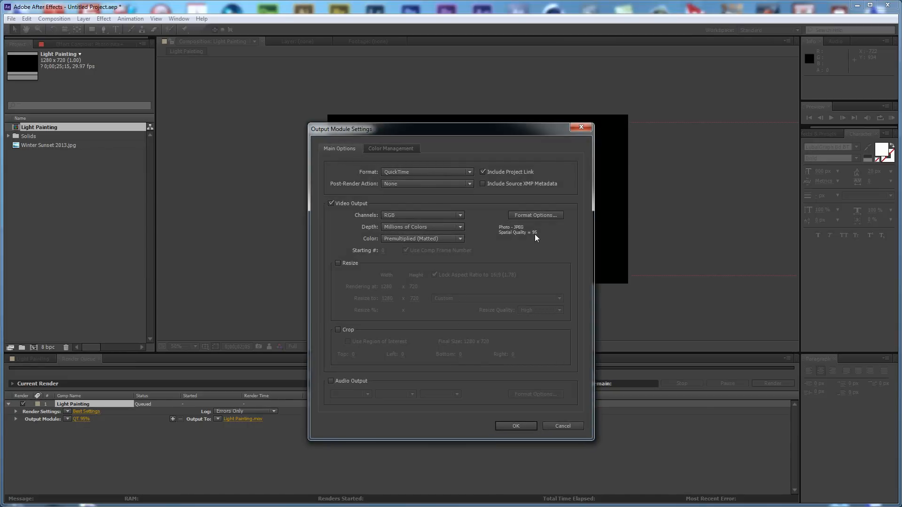
{"action": "mouse_move", "coordinate": [539, 235]}
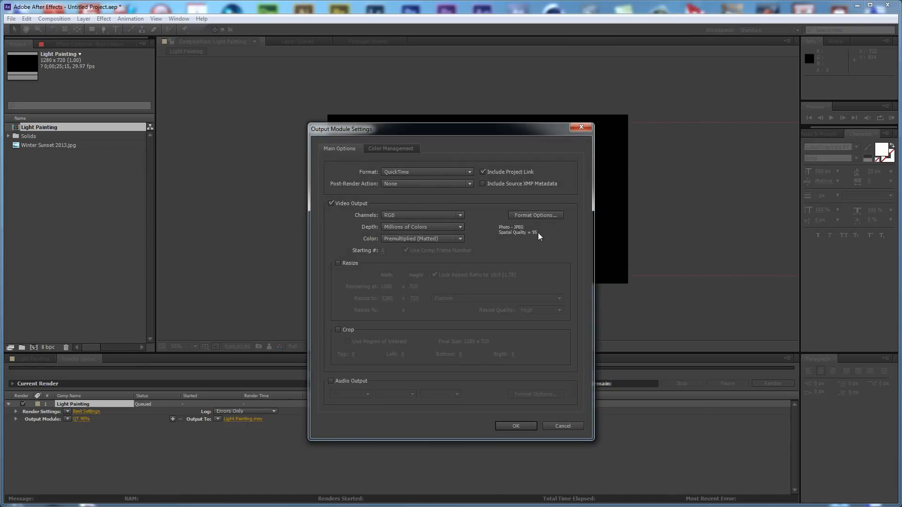
{"action": "mouse_move", "coordinate": [564, 336]}
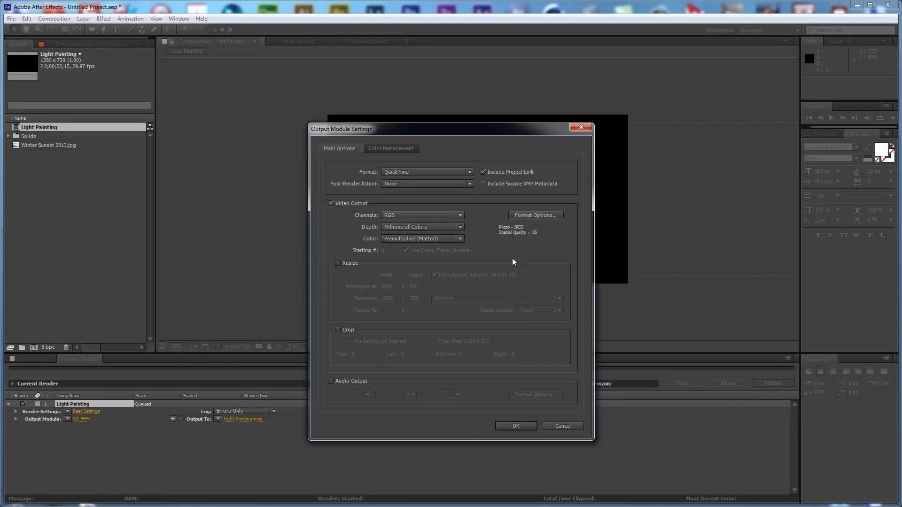
{"action": "left_click", "coordinate": [516, 426]}
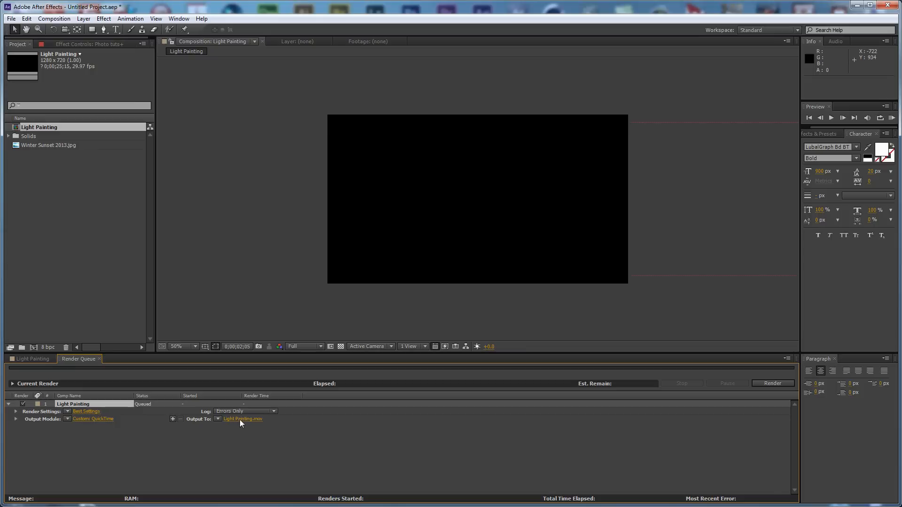
{"action": "mouse_move", "coordinate": [236, 422]}
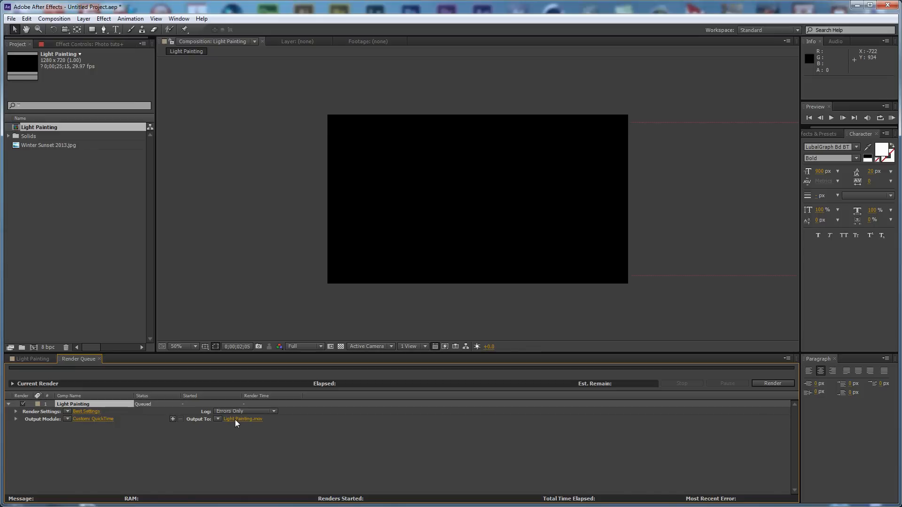
{"action": "mouse_move", "coordinate": [755, 419]}
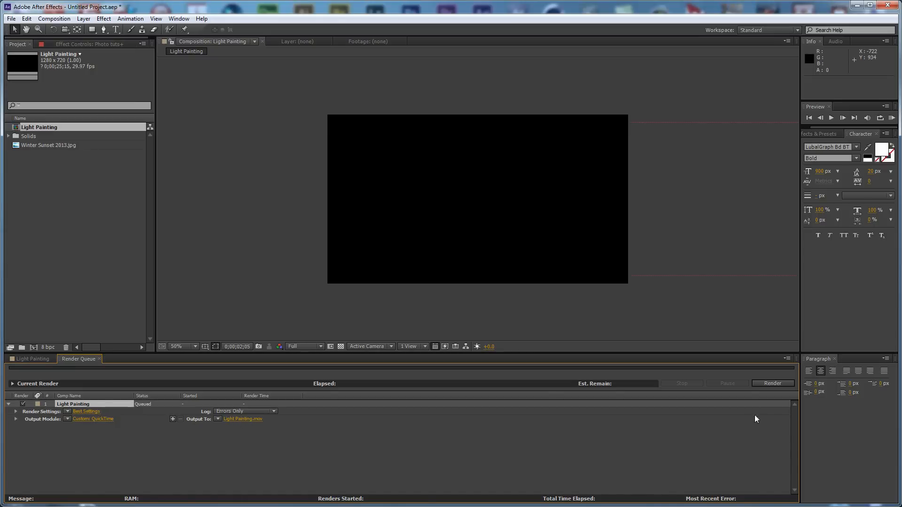
{"action": "mouse_move", "coordinate": [772, 391]}
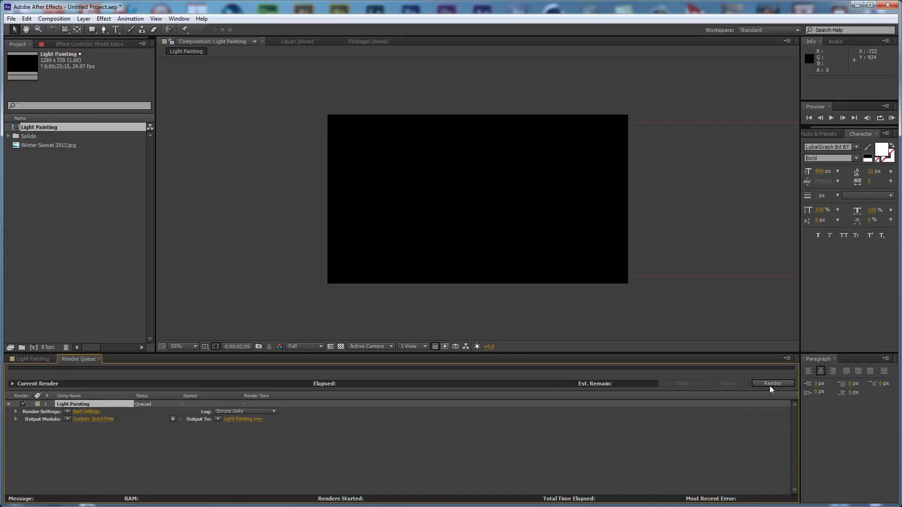
{"action": "left_click", "coordinate": [30, 359]}
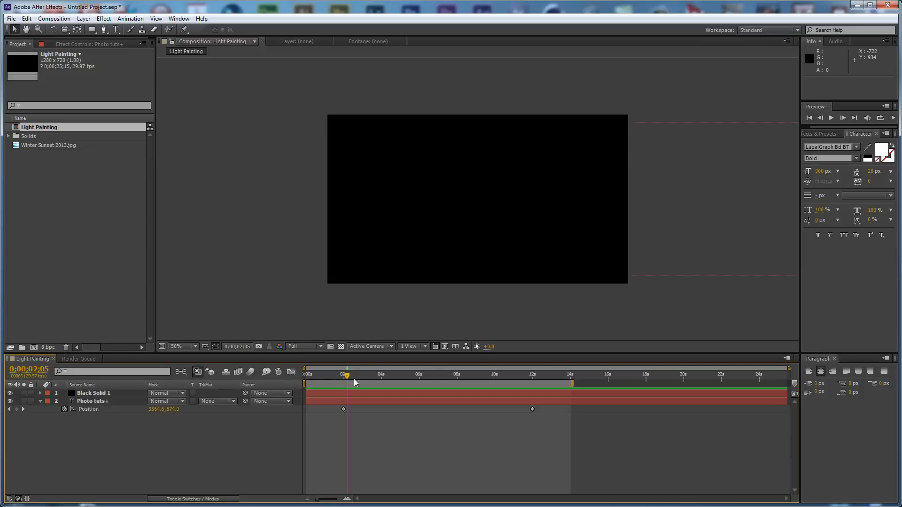
- Scrub the timeline to watch the Photo tuts+ text pass behind the slit
{"action": "left_click_drag", "start_coordinate": [346, 379], "coordinate": [417, 380]}
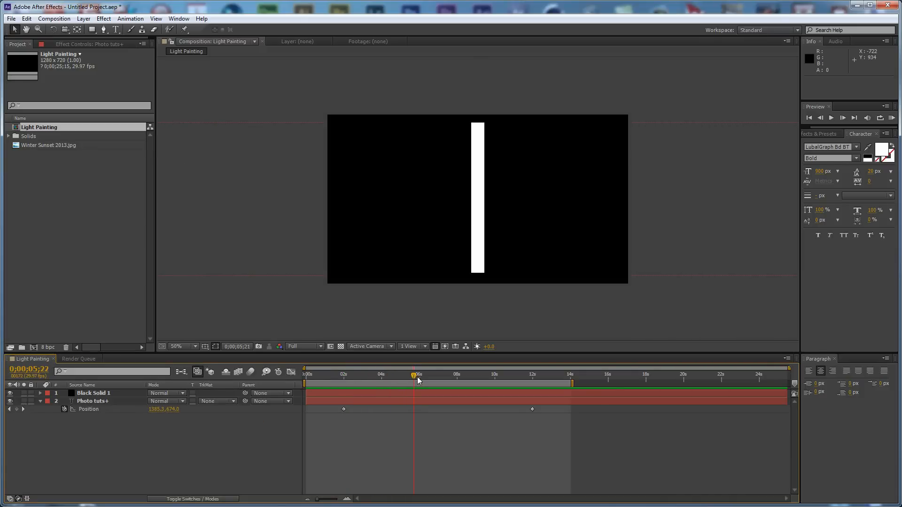
{"action": "left_click_drag", "start_coordinate": [416, 374], "coordinate": [377, 374]}
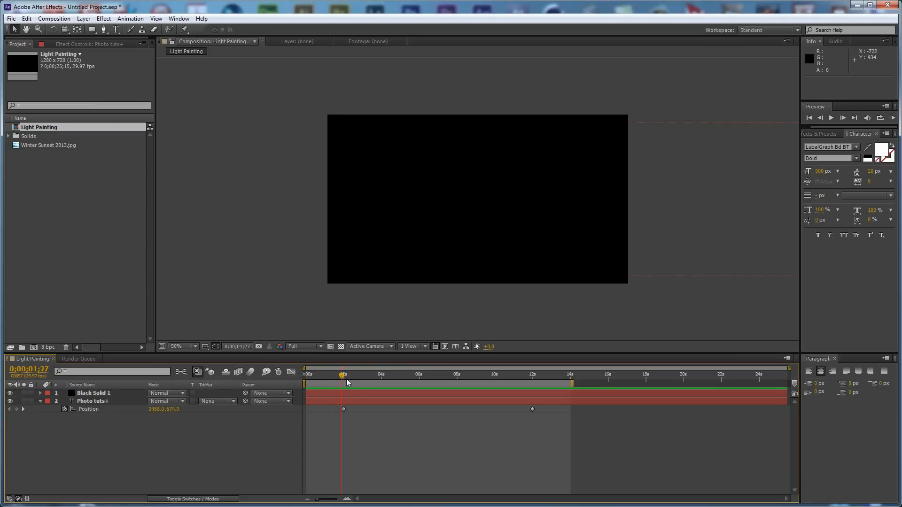
{"action": "mouse_move", "coordinate": [340, 376]}
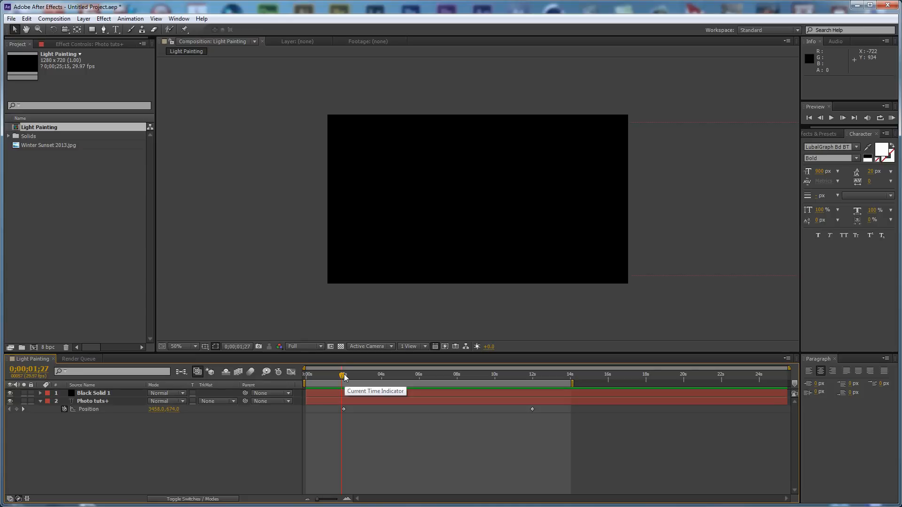
{"action": "left_click_drag", "start_coordinate": [343, 375], "coordinate": [316, 375]}
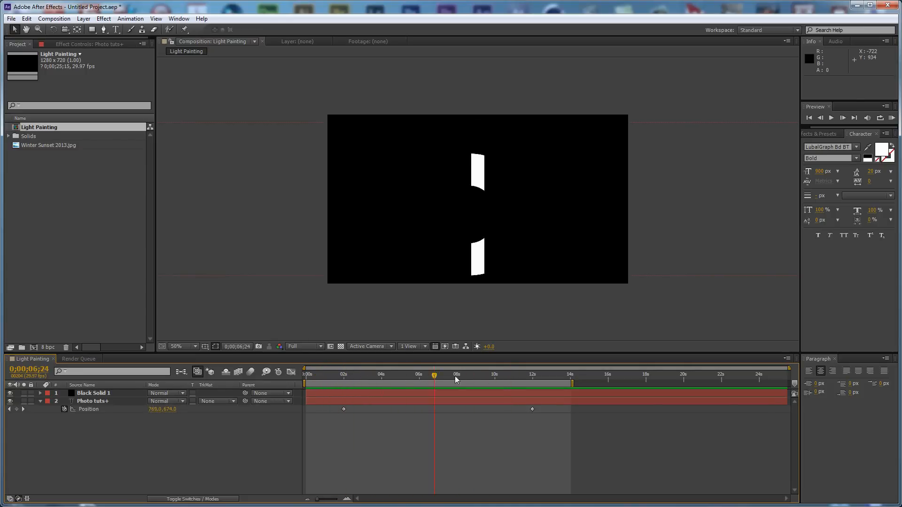
- Extend the work area end to 14 seconds and preview the animation from the start
{"action": "left_click", "coordinate": [533, 374]}
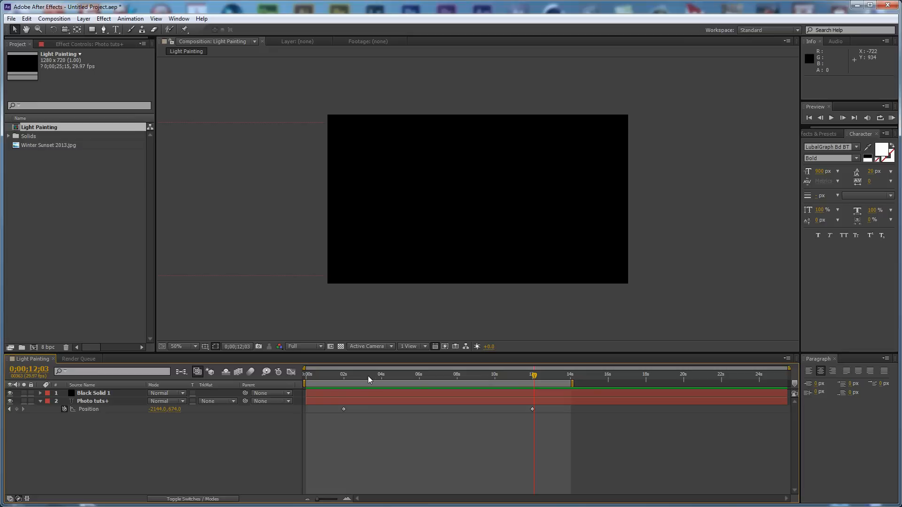
{"action": "left_click_drag", "start_coordinate": [533, 375], "coordinate": [570, 375]}
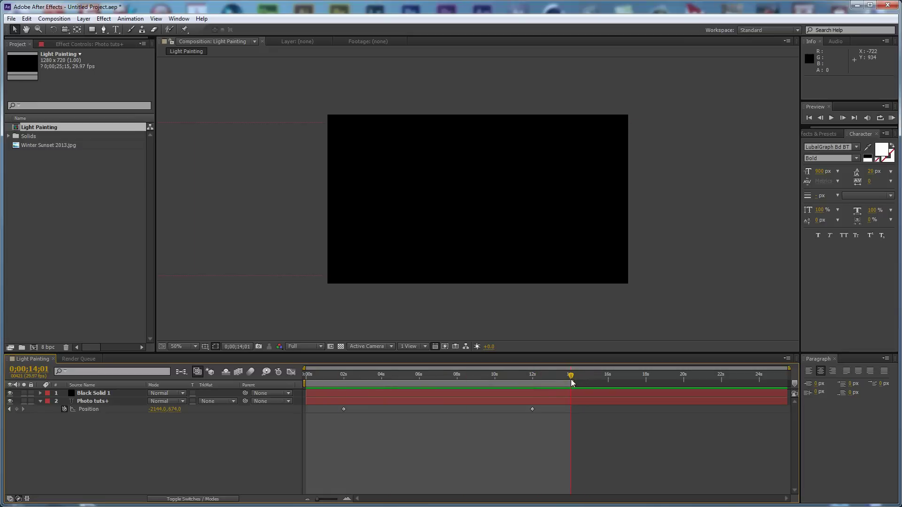
{"action": "left_click_drag", "start_coordinate": [570, 375], "coordinate": [568, 375]}
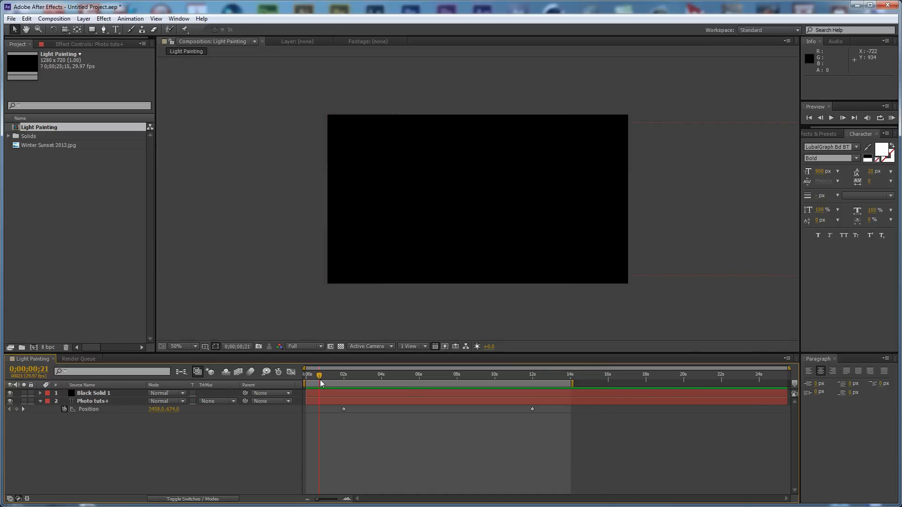
{"action": "left_click_drag", "start_coordinate": [320, 375], "coordinate": [330, 374]}
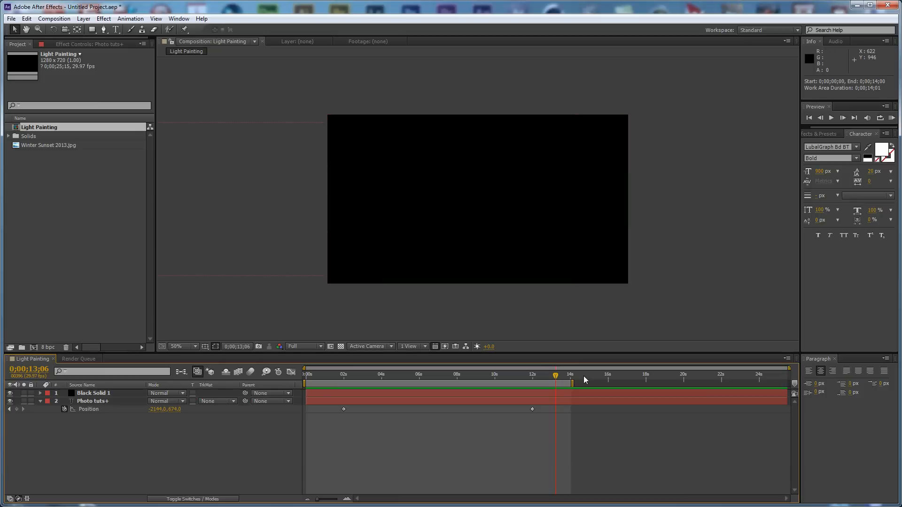
{"action": "left_click_drag", "start_coordinate": [570, 375], "coordinate": [563, 374]}
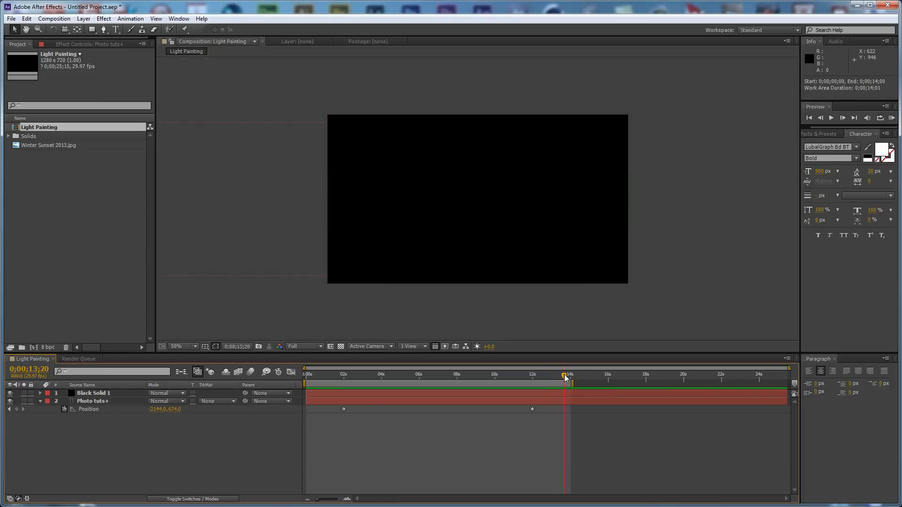
{"action": "mouse_move", "coordinate": [693, 309]}
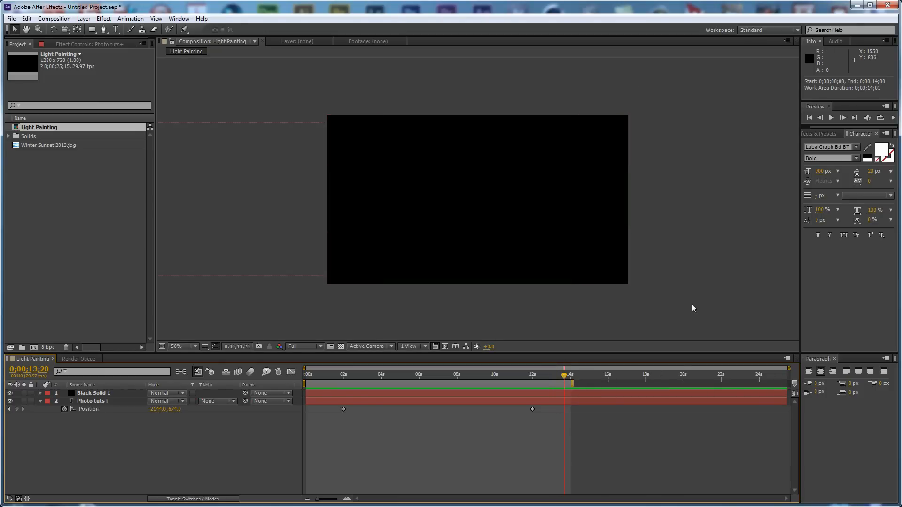
{"action": "mouse_move", "coordinate": [428, 145]}
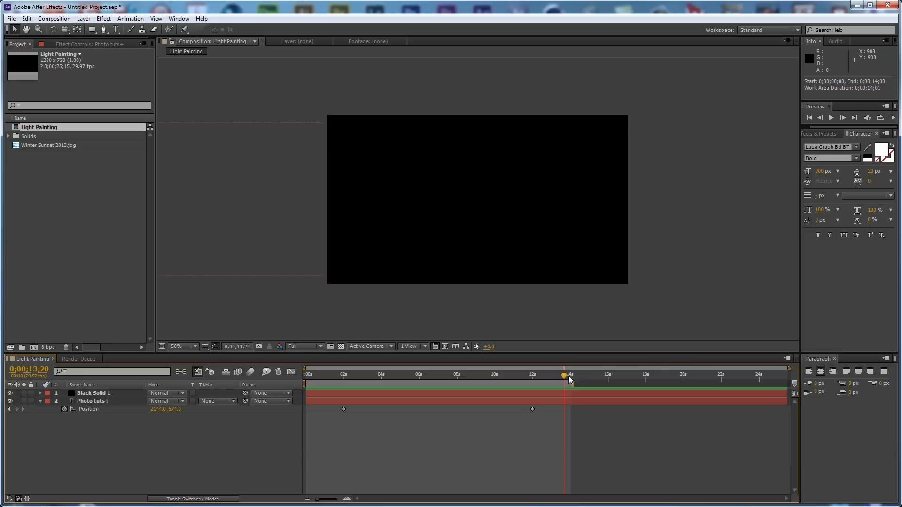
{"action": "mouse_move", "coordinate": [563, 377]}
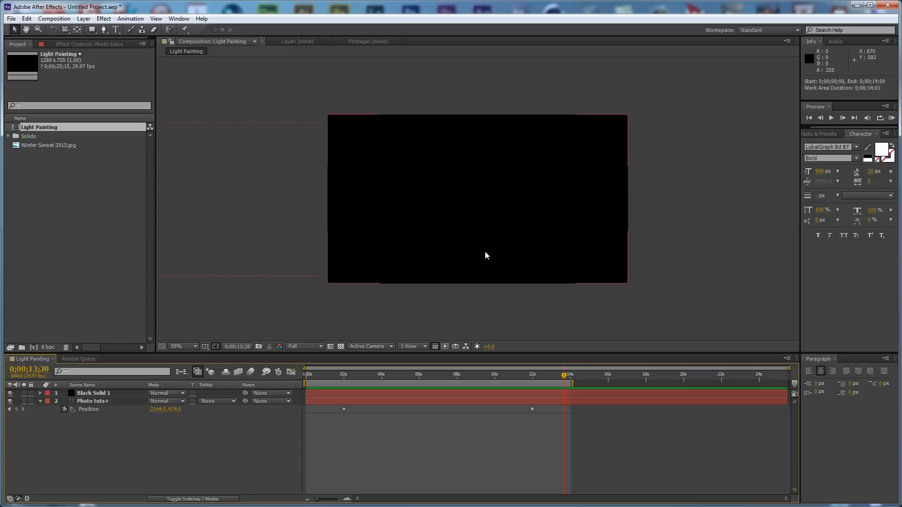
{"action": "mouse_move", "coordinate": [515, 291]}
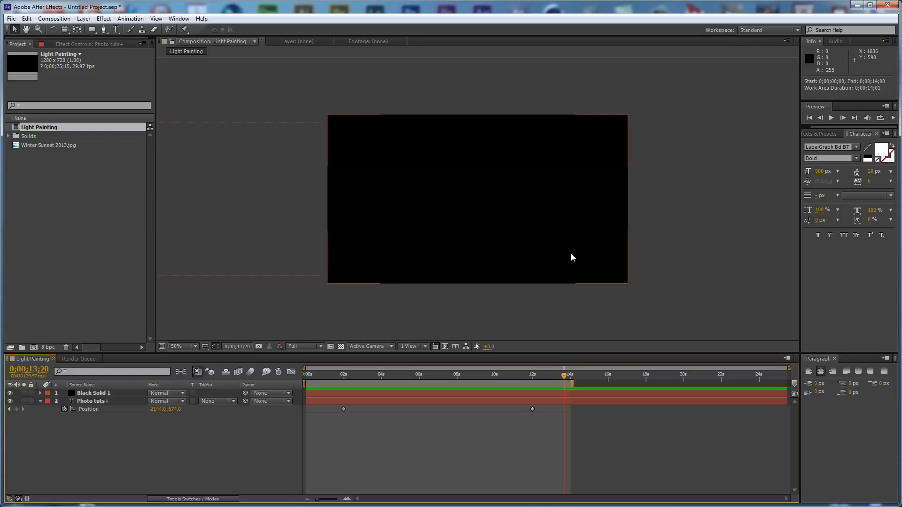
{"action": "mouse_move", "coordinate": [398, 381]}
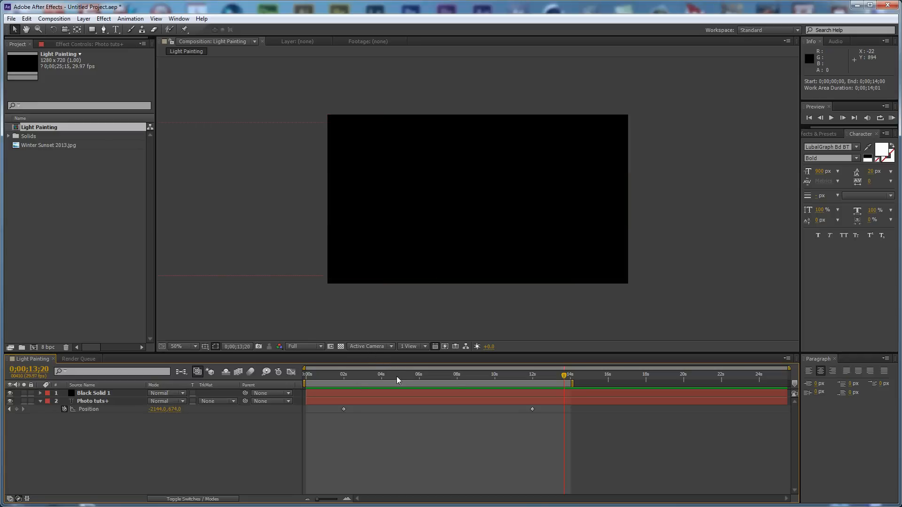
{"action": "left_click_drag", "start_coordinate": [563, 380], "coordinate": [455, 379]}
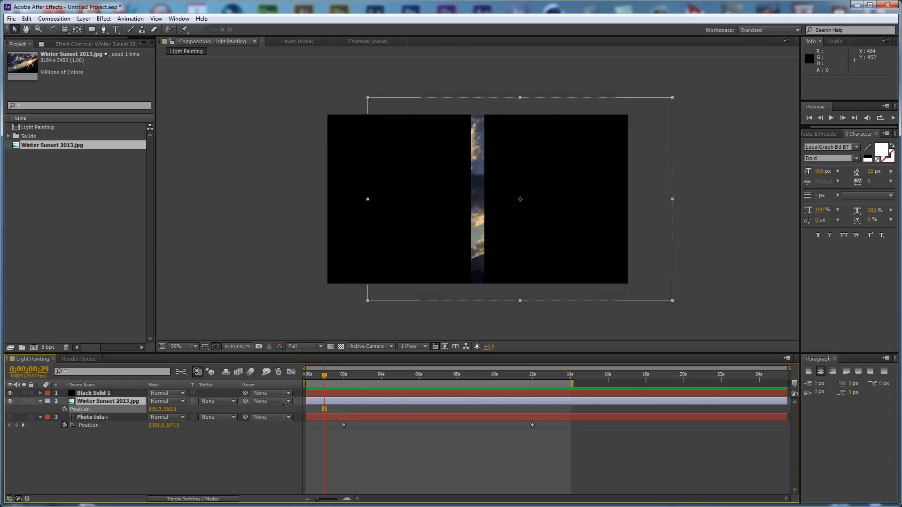
- Key Winter Sunset's Position at 2s, then slide it left for its 12-second position
{"action": "left_click", "coordinate": [344, 374]}
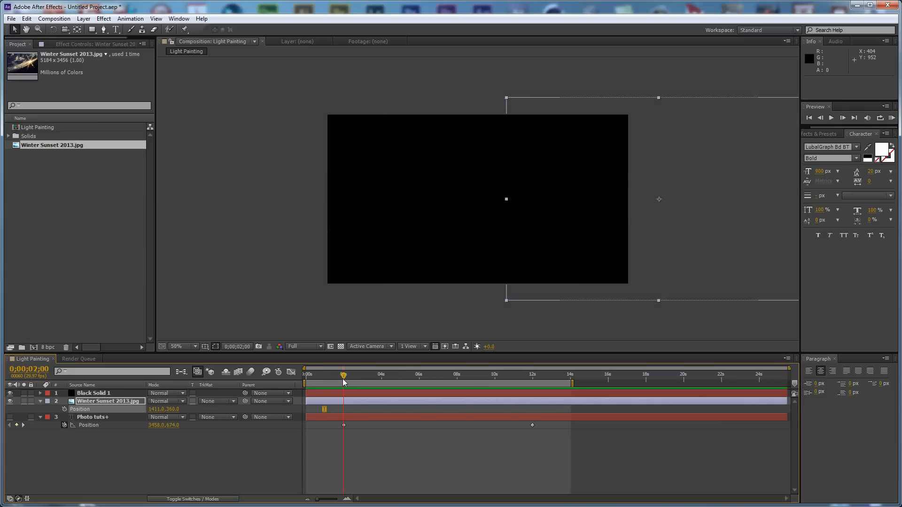
{"action": "left_click", "coordinate": [531, 374]}
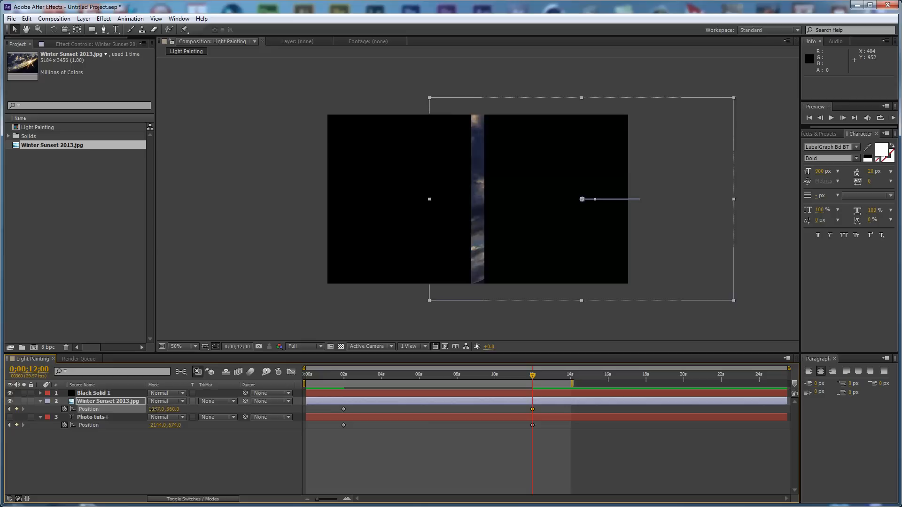
{"action": "left_click_drag", "start_coordinate": [581, 200], "coordinate": [490, 199]}
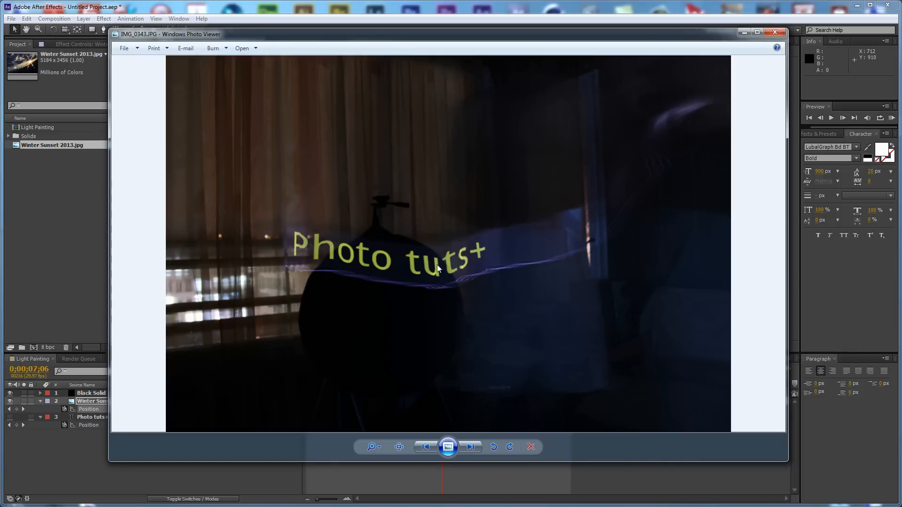
{"action": "mouse_move", "coordinate": [291, 253]}
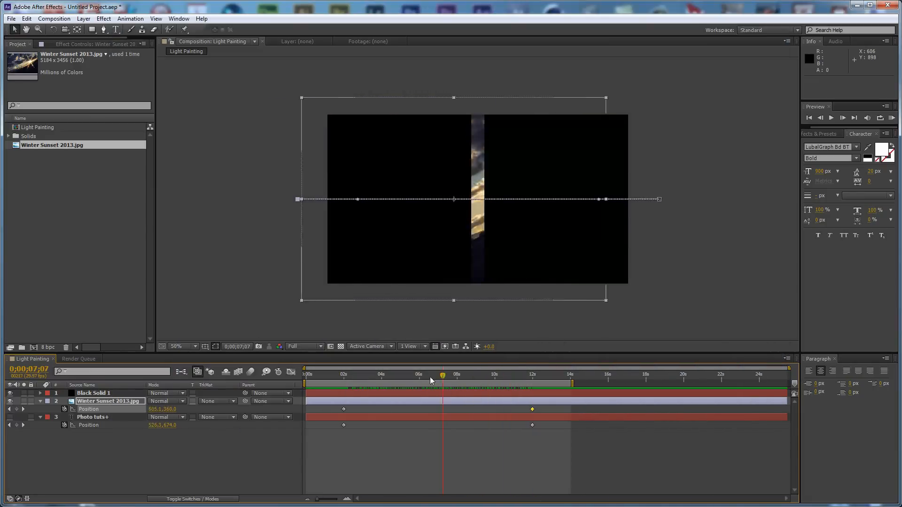
{"action": "left_click", "coordinate": [306, 374]}
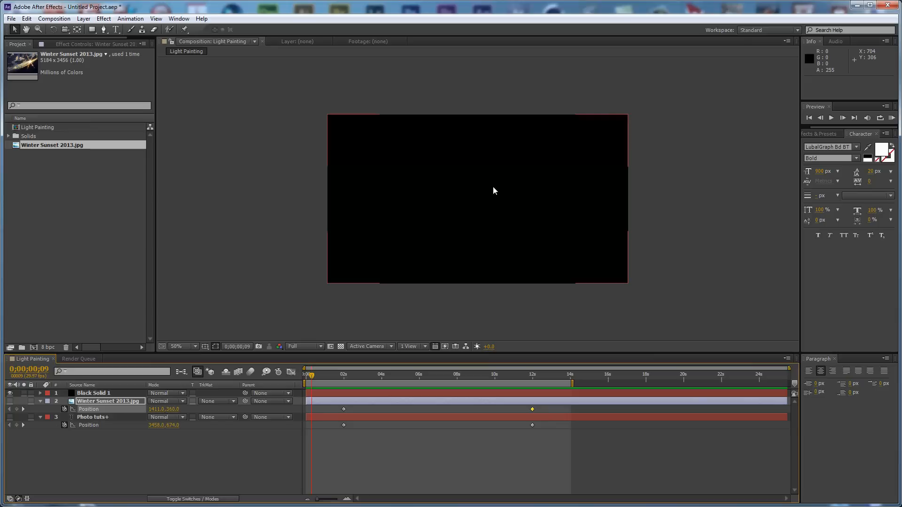
{"action": "mouse_move", "coordinate": [470, 192]}
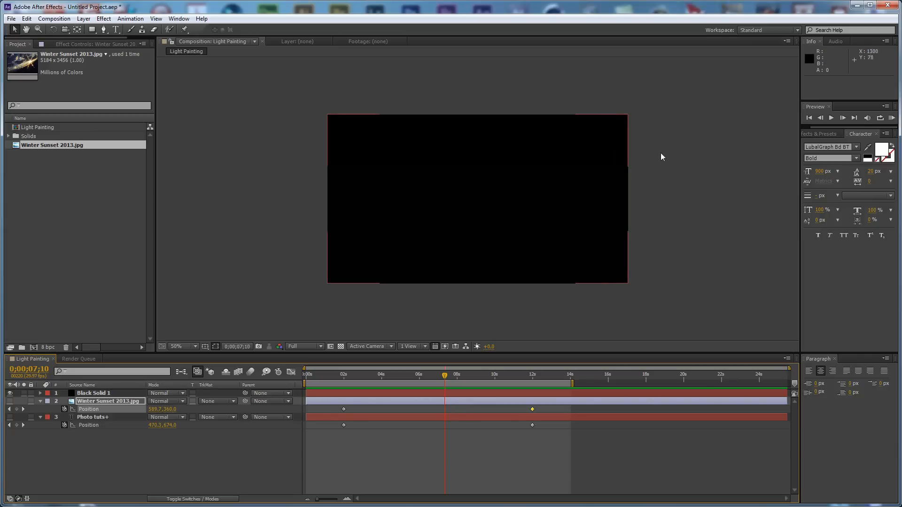
{"action": "mouse_move", "coordinate": [675, 281]}
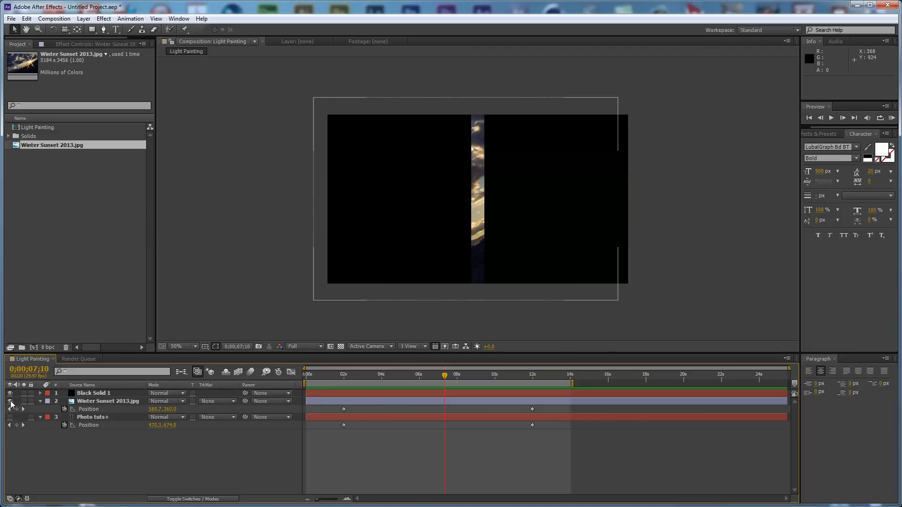
{"action": "left_click", "coordinate": [340, 375]}
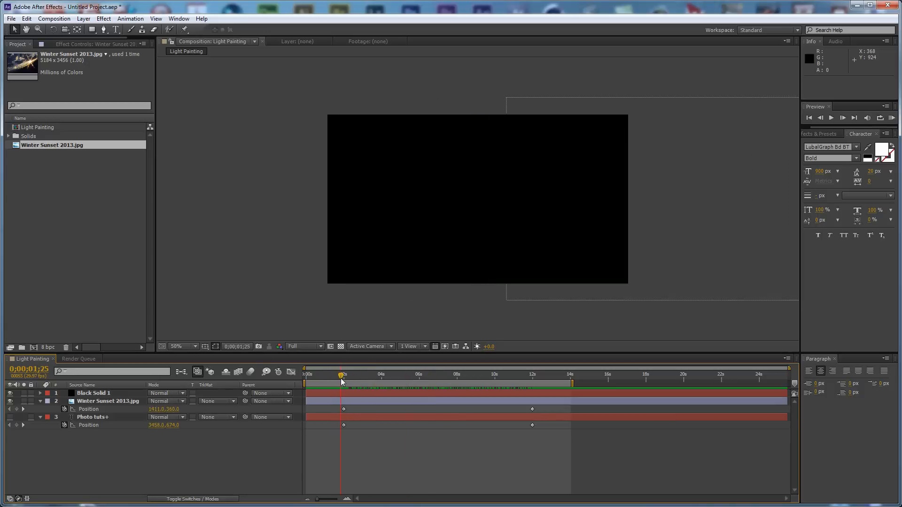
{"action": "left_click", "coordinate": [454, 375]}
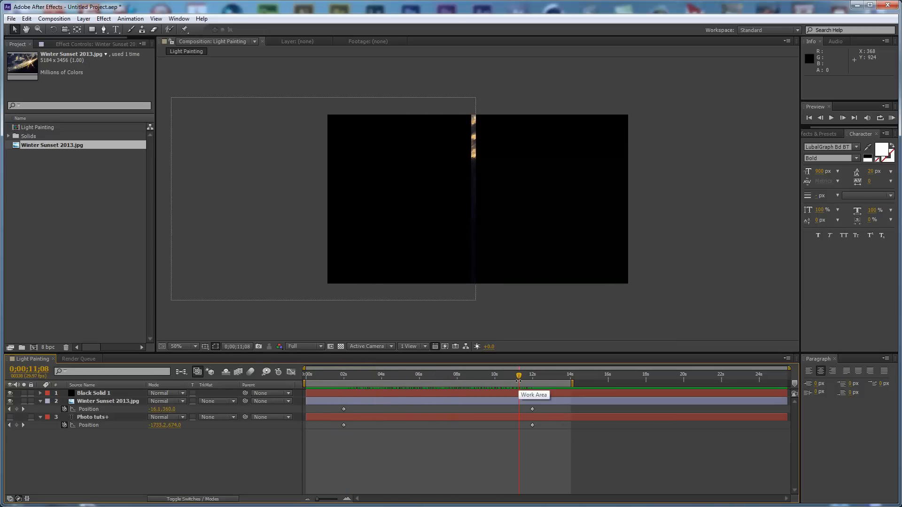
{"action": "mouse_move", "coordinate": [496, 378]}
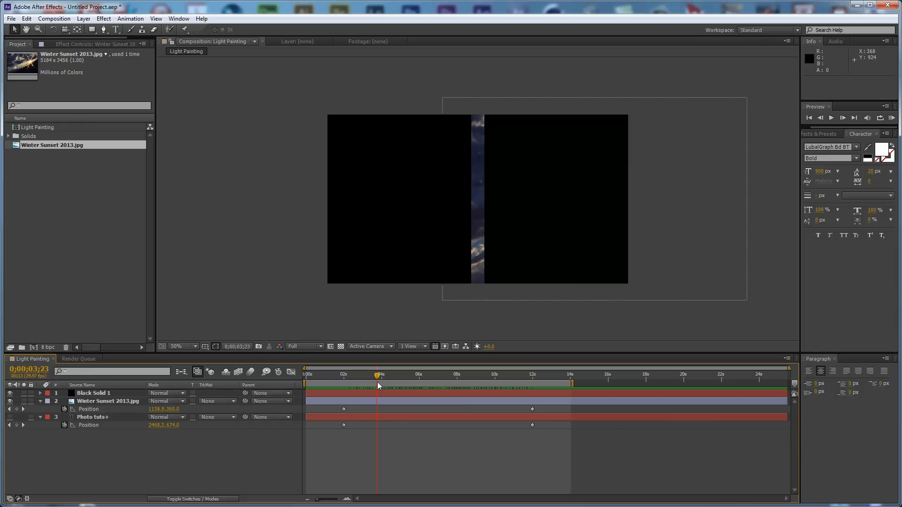
{"action": "mouse_move", "coordinate": [387, 381]}
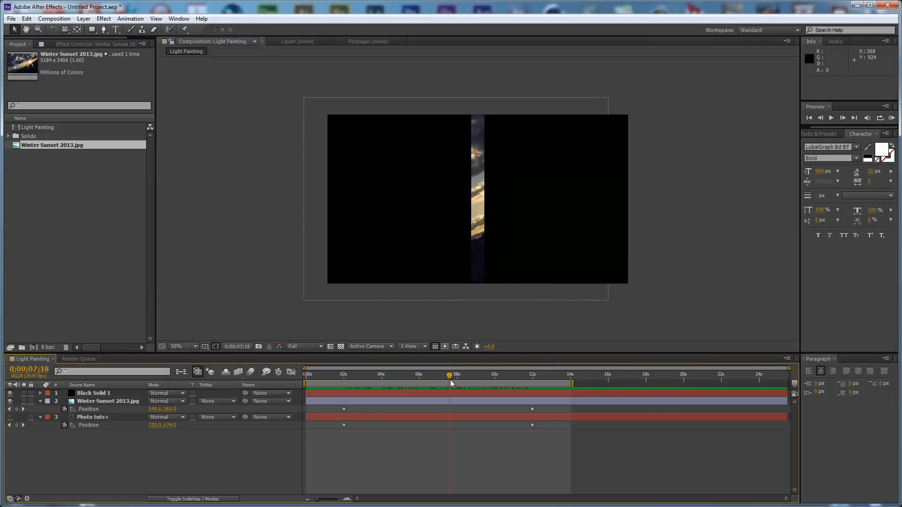
{"action": "mouse_move", "coordinate": [697, 386]}
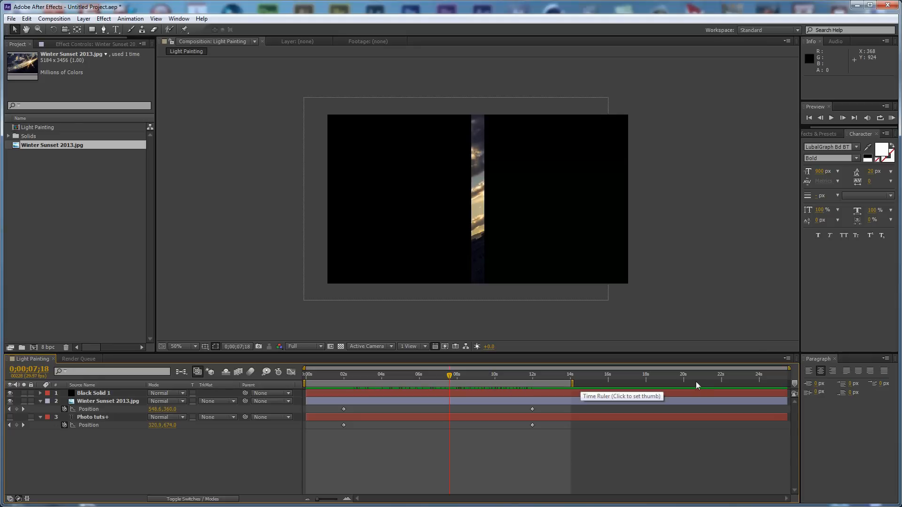
{"action": "mouse_move", "coordinate": [735, 382]}
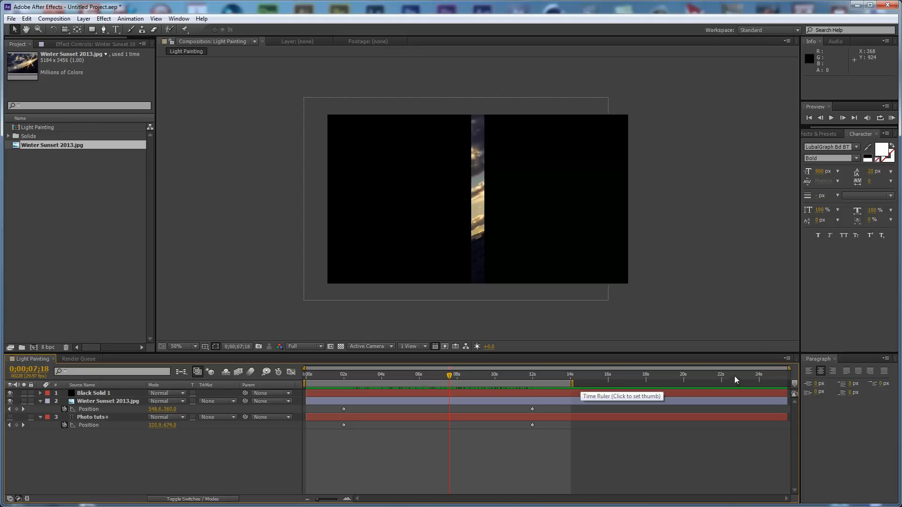
{"action": "left_click", "coordinate": [342, 374]}
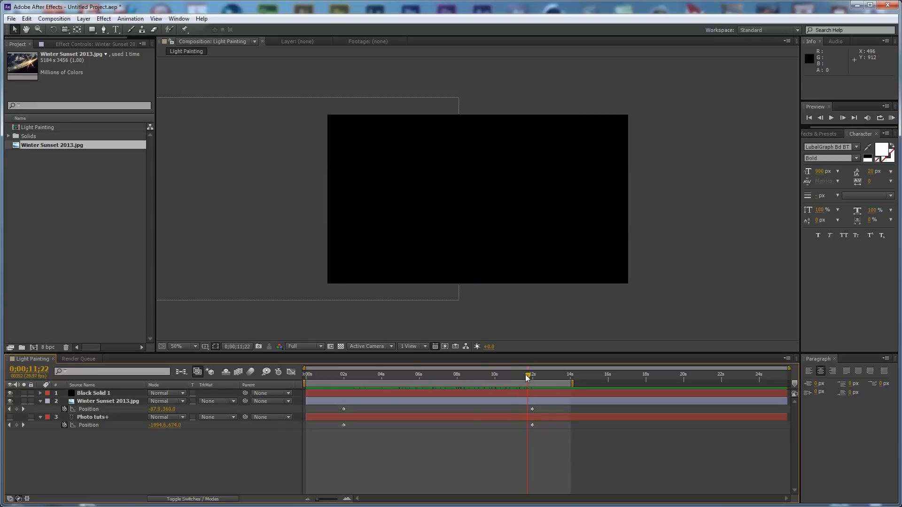
{"action": "left_click_drag", "start_coordinate": [525, 378], "coordinate": [531, 378]}
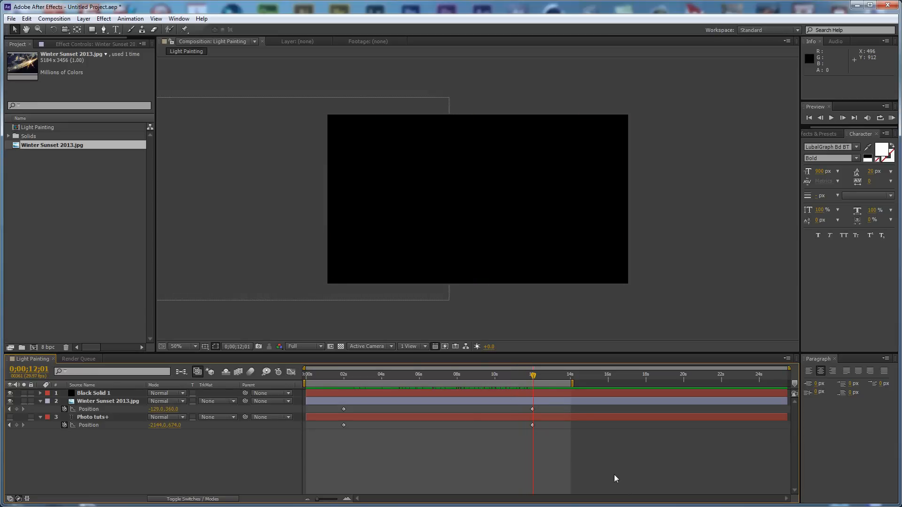